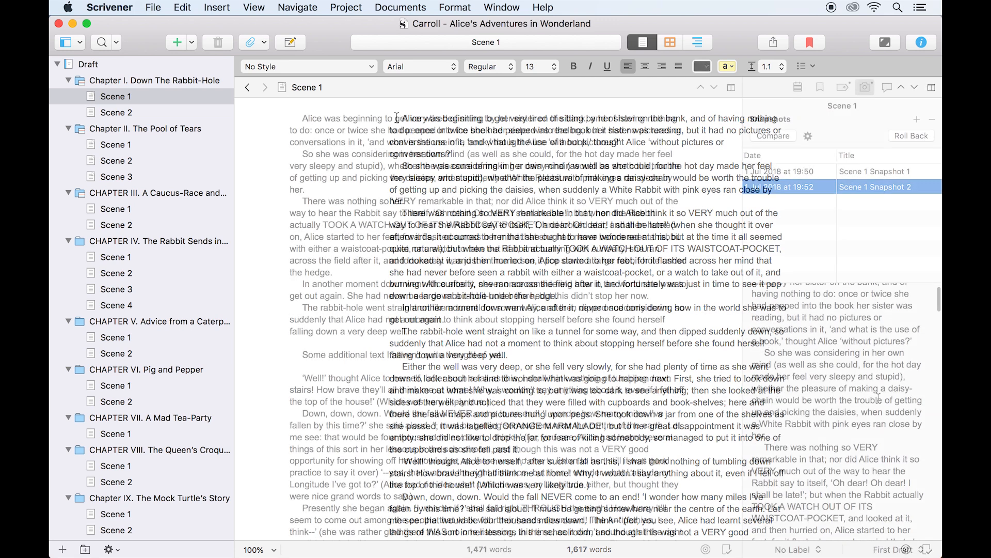
# Step: Roll Scene 1 back to Scene 1 Snapshot 2, confirming the prompt, and scroll to check the restored text
pyautogui.click(910, 135)
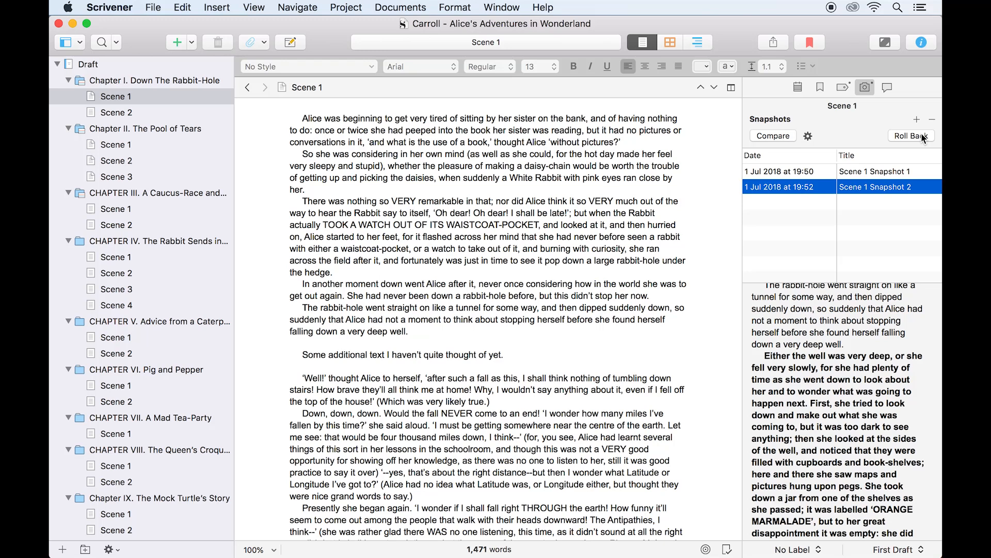
pyautogui.click(909, 136)
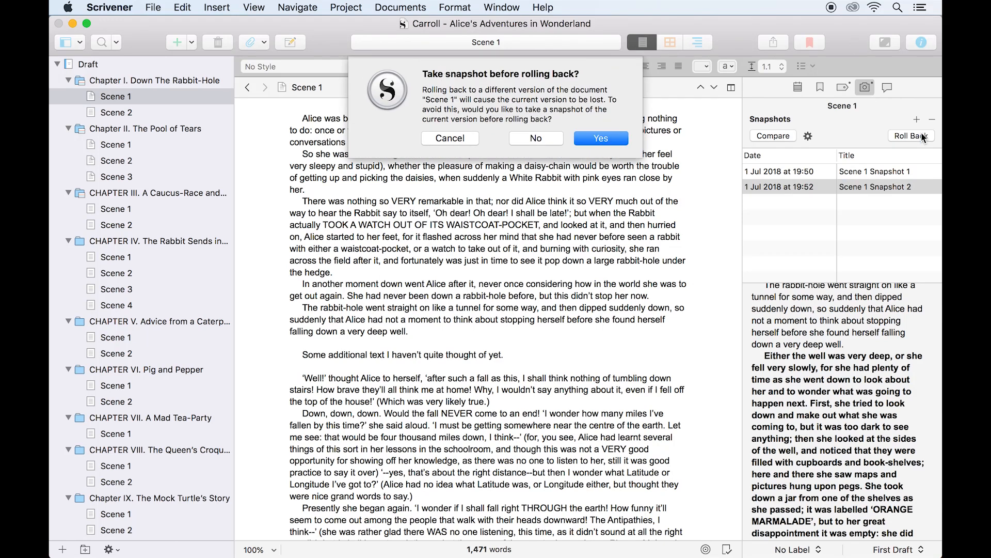
pyautogui.click(599, 137)
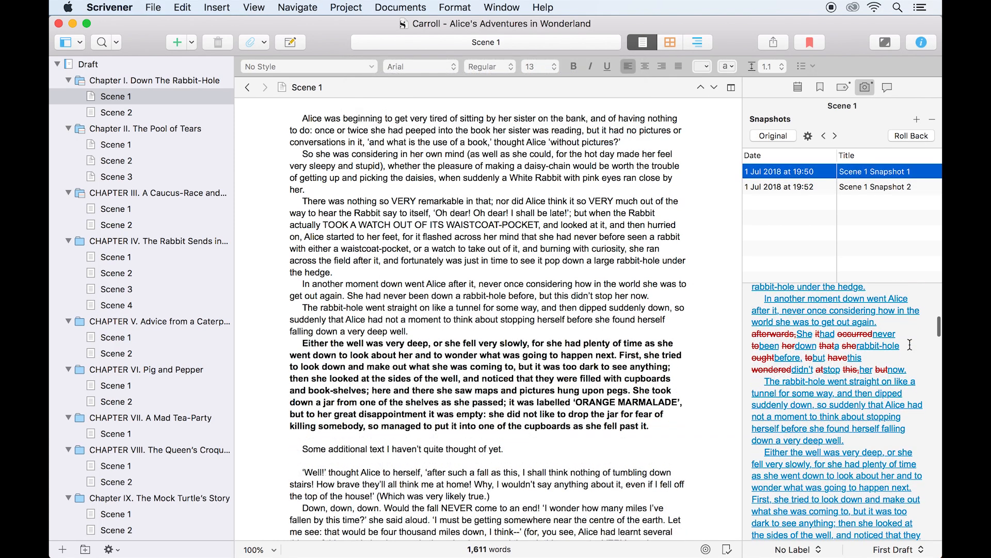
pyautogui.scroll(-3)
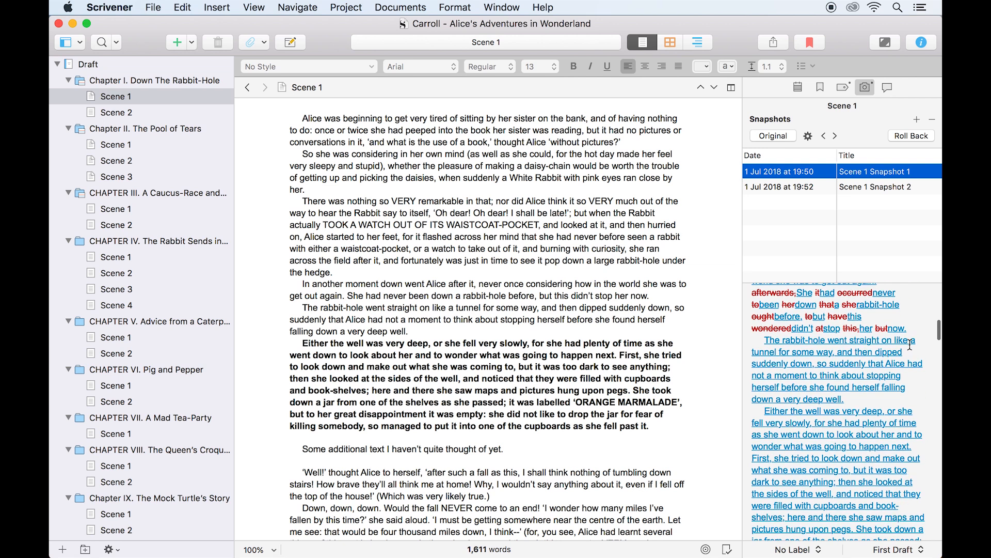
pyautogui.scroll(3)
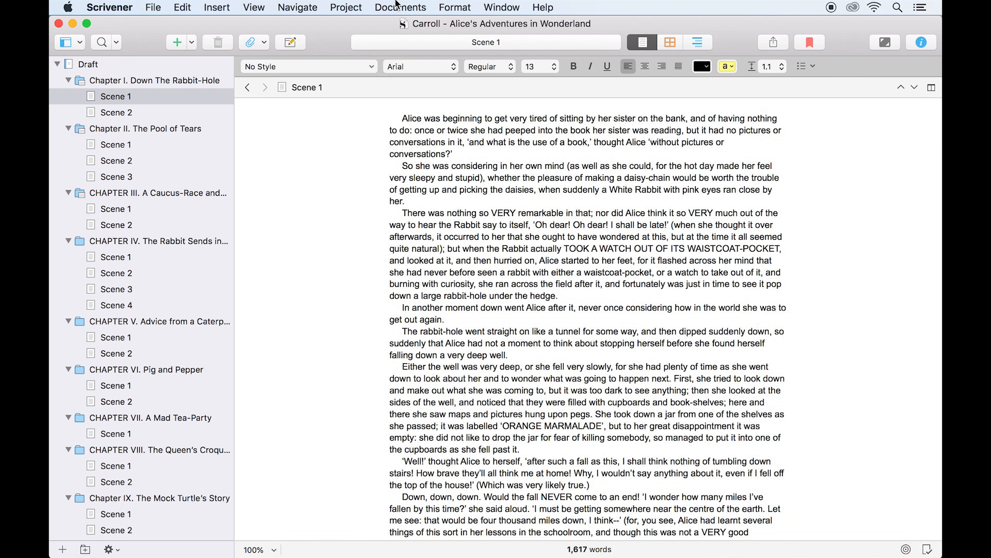
# Step: Take a snapshot of the restored Scene 1 via Documents > Snapshots, then select Chapter I's Scene 2 in the Binder
pyautogui.click(401, 8)
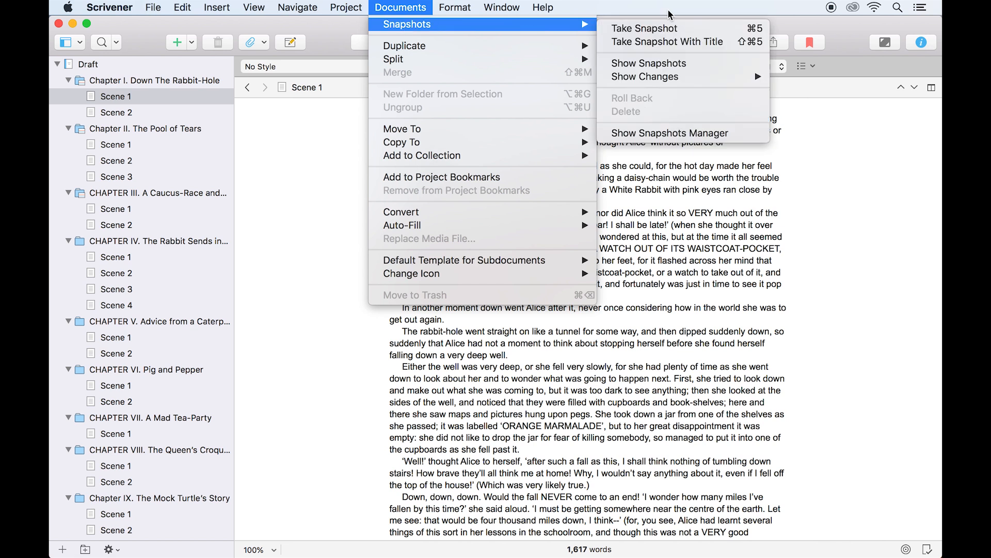
pyautogui.moveTo(644, 28)
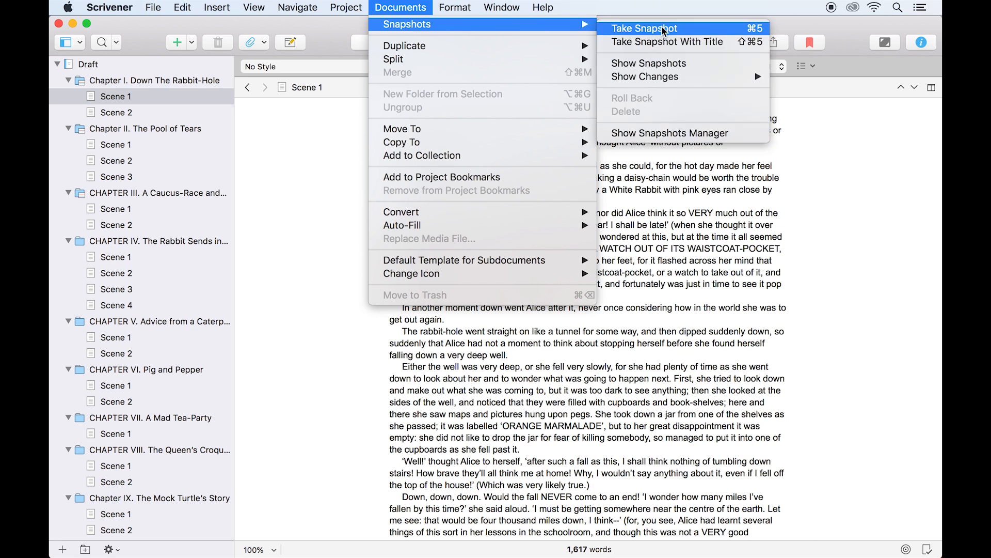
pyautogui.click(644, 28)
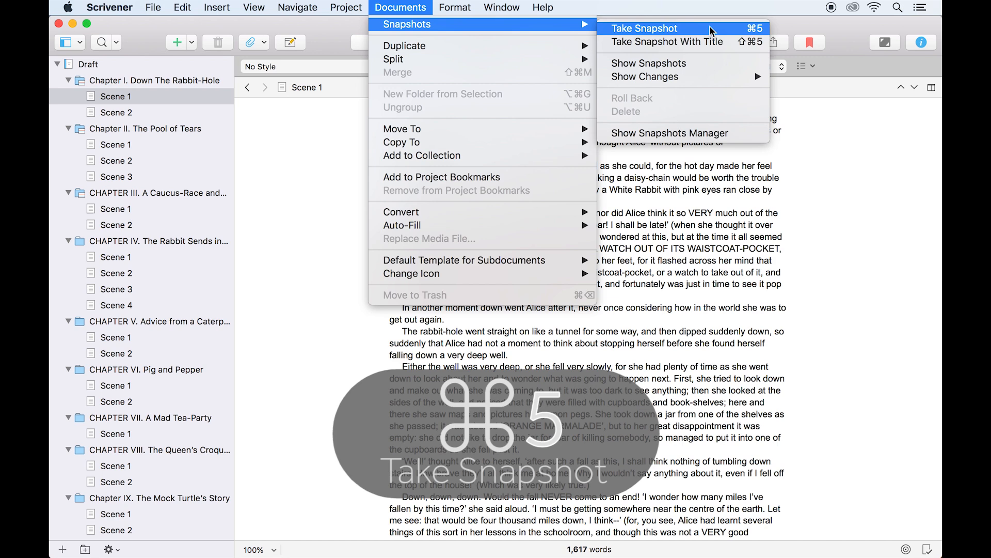
pyautogui.click(644, 27)
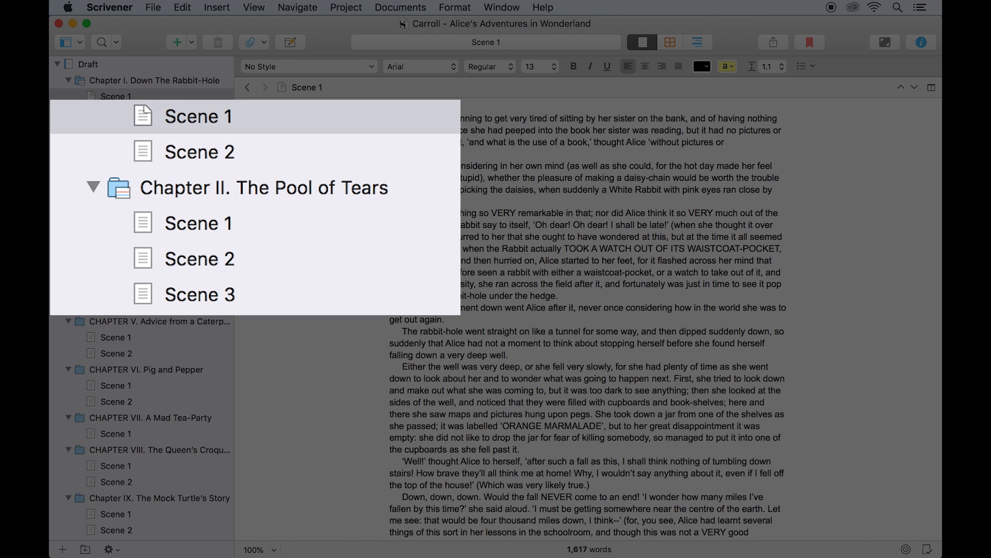
pyautogui.moveTo(456, 253)
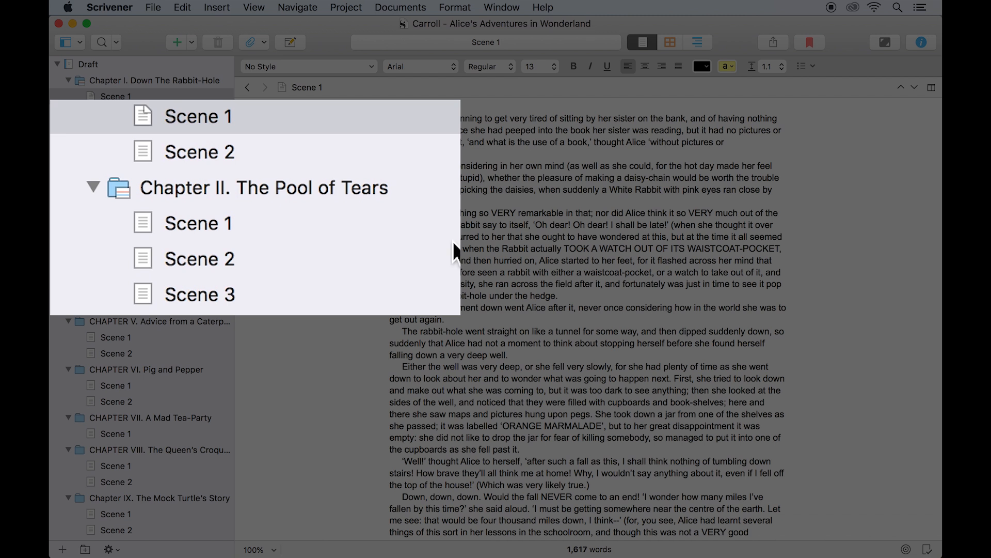
pyautogui.click(199, 151)
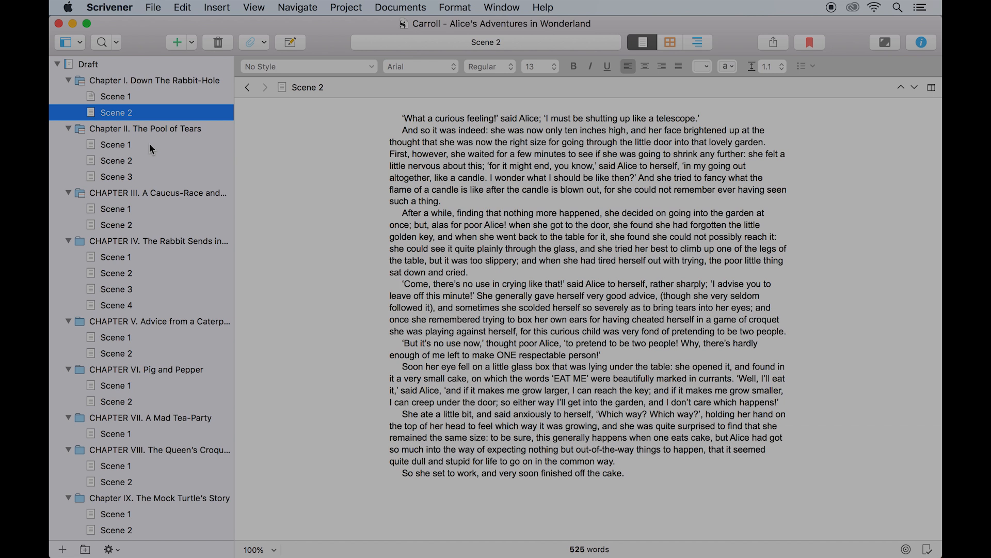
# Step: Select Chapter II's Scenes 1 through 3 together in the Binder and snapshot them with Cmd-5
pyautogui.click(116, 145)
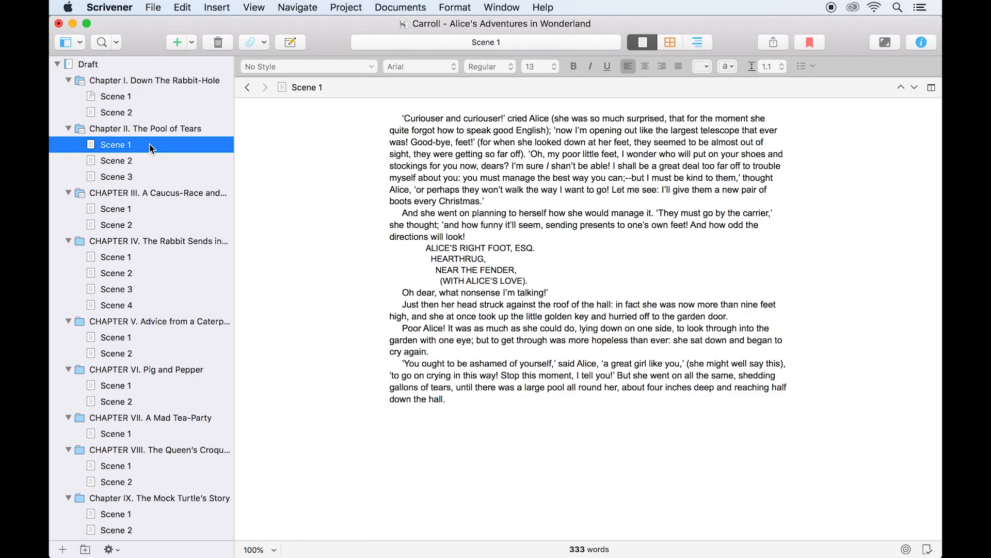
pyautogui.moveTo(130, 177)
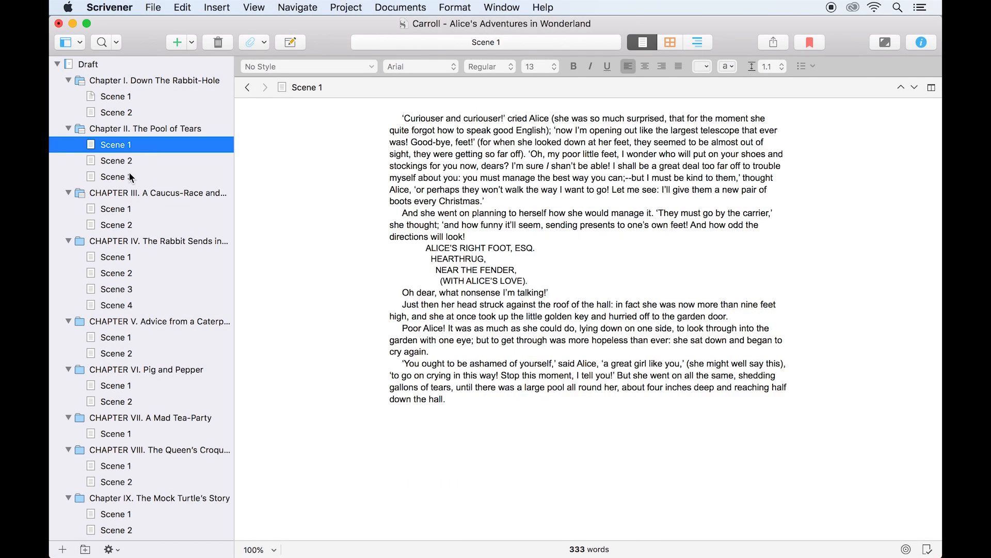
pyautogui.moveTo(125, 184)
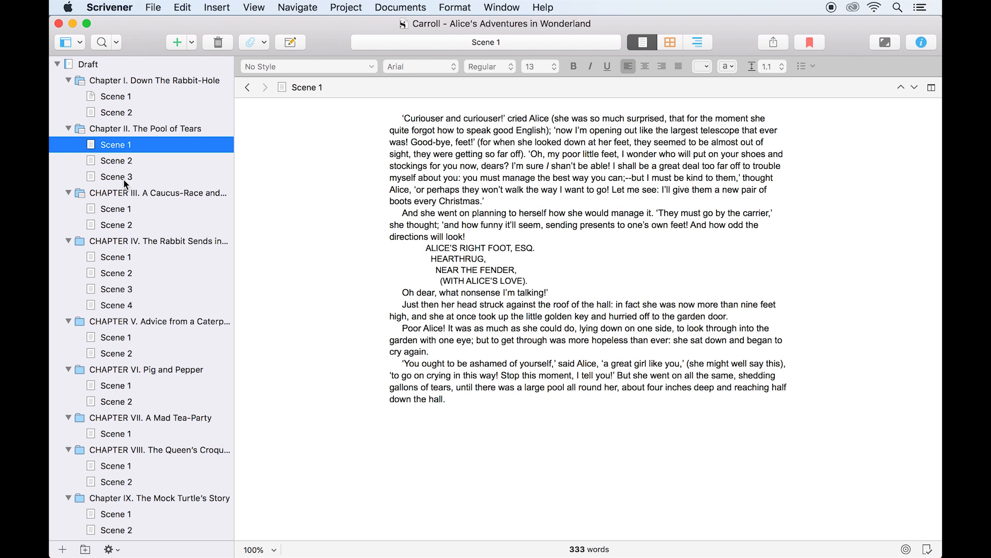
pyautogui.click(116, 176)
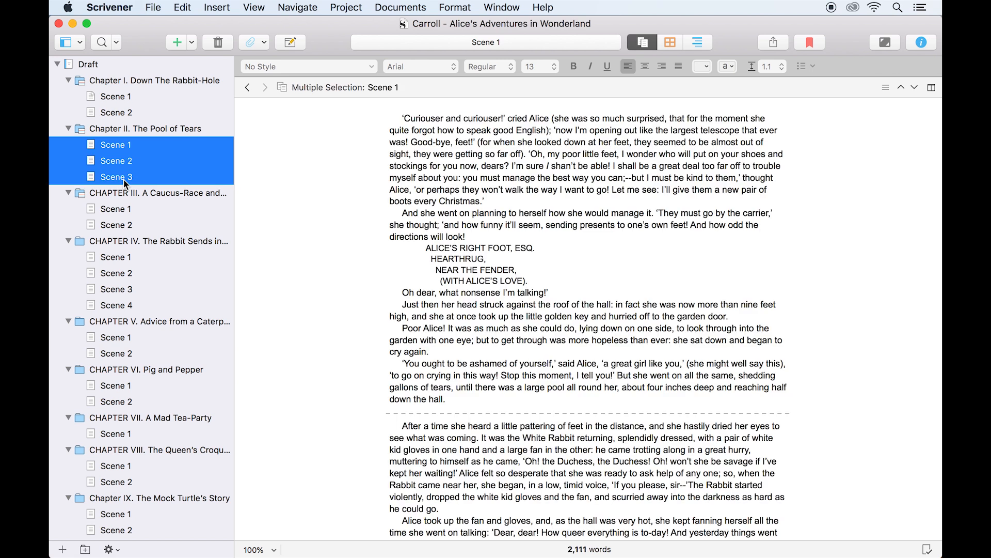
pyautogui.press('cmd+5')
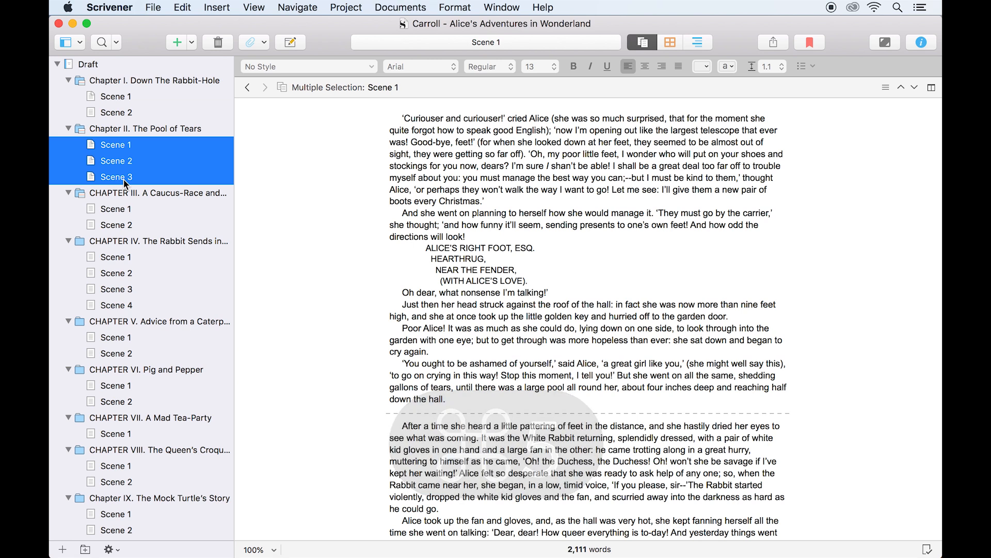
pyautogui.click(401, 7)
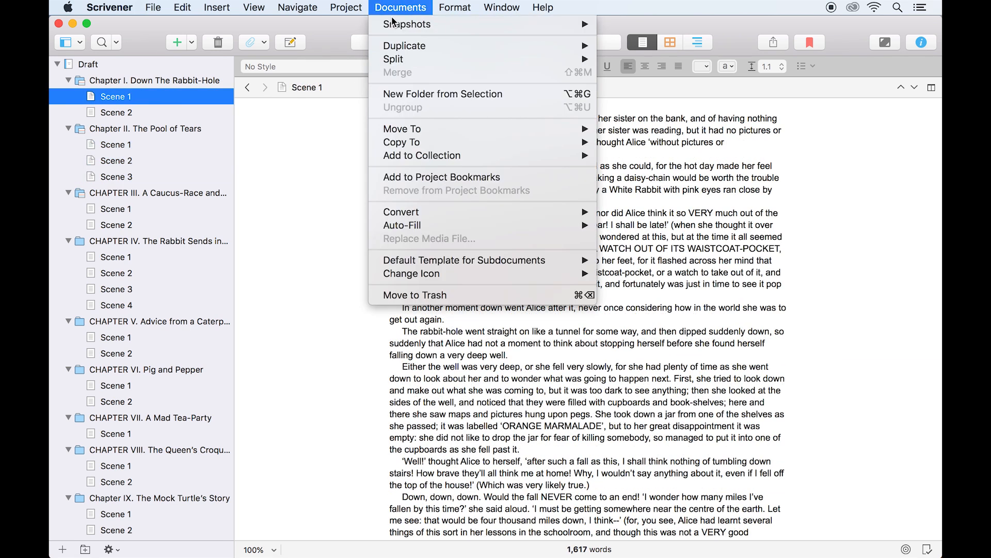
pyautogui.moveTo(406, 24)
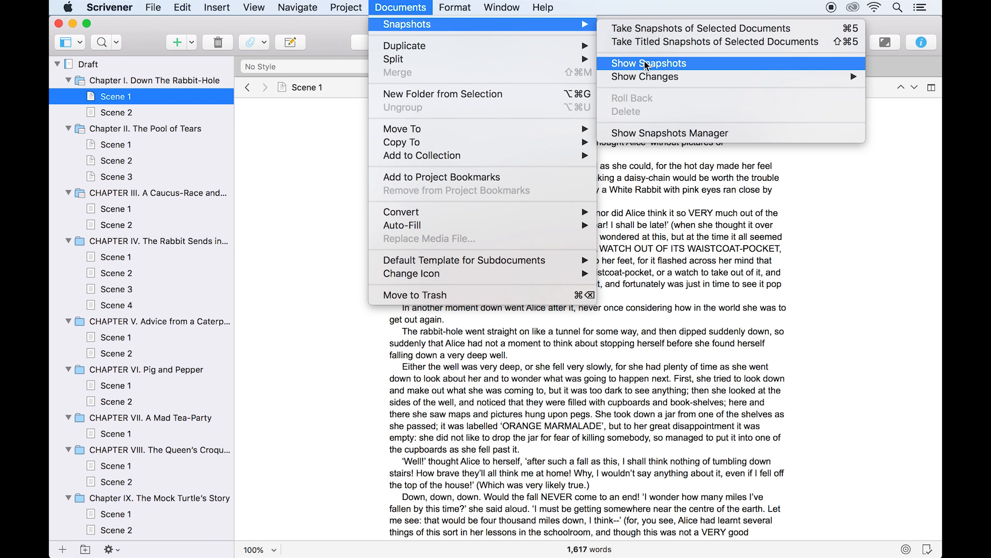
# Step: Show Scene 1's snapshots in the Inspector, glancing at the Bookmarks pane before returning to the Snapshots list
pyautogui.click(651, 63)
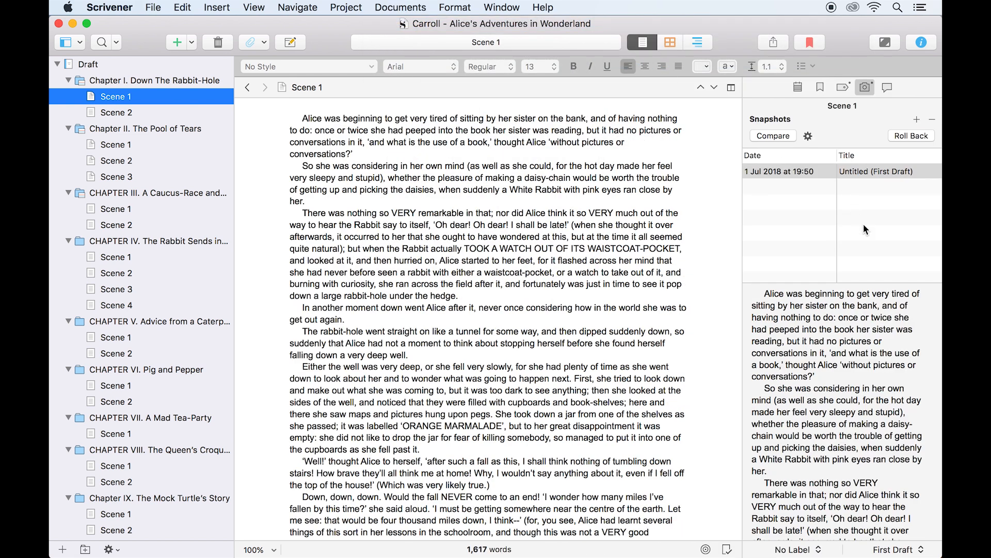
pyautogui.moveTo(862, 230)
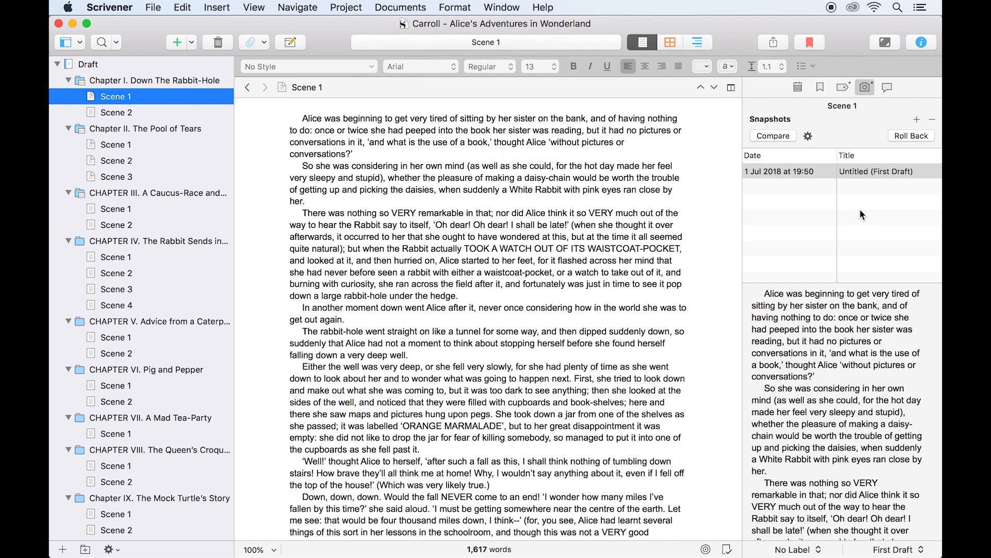
pyautogui.click(820, 87)
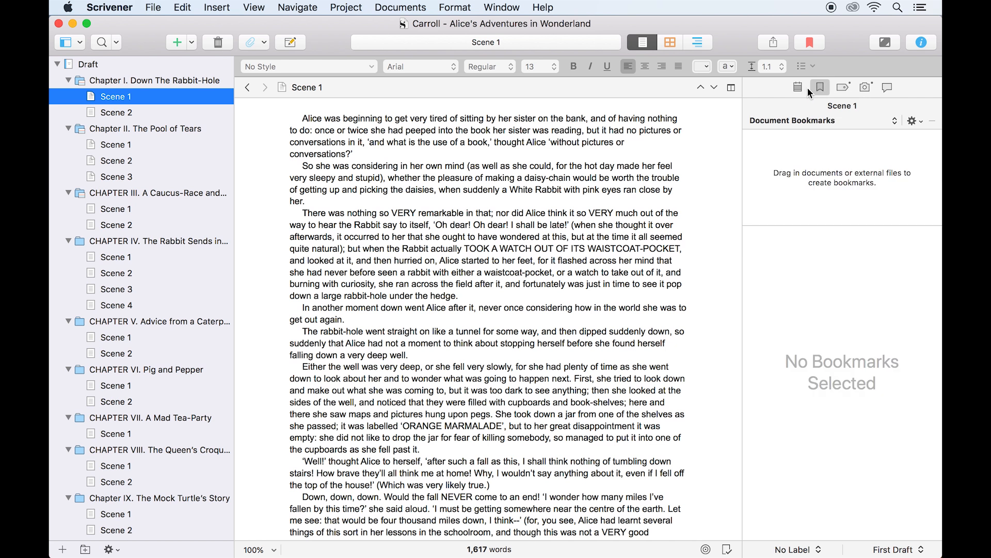
pyautogui.click(865, 87)
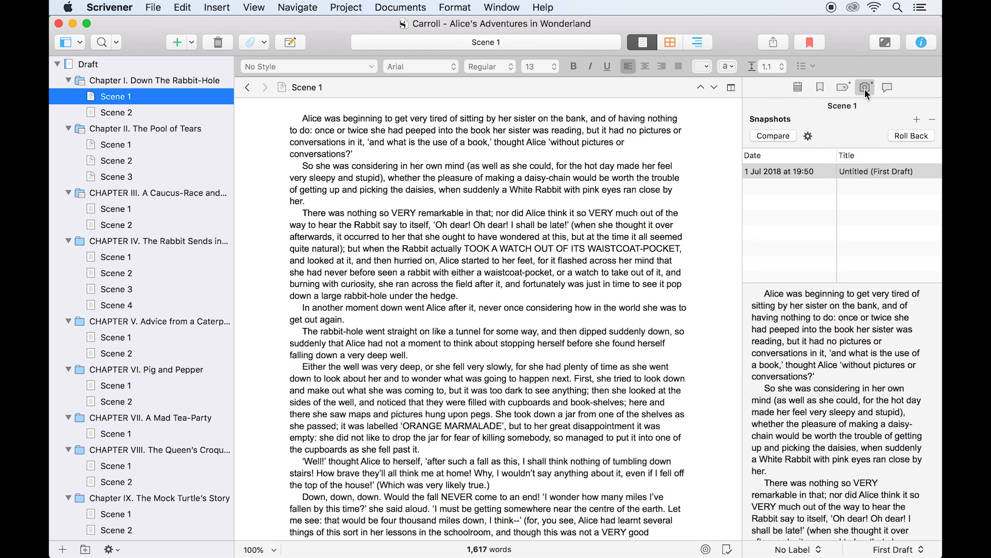
pyautogui.moveTo(868, 126)
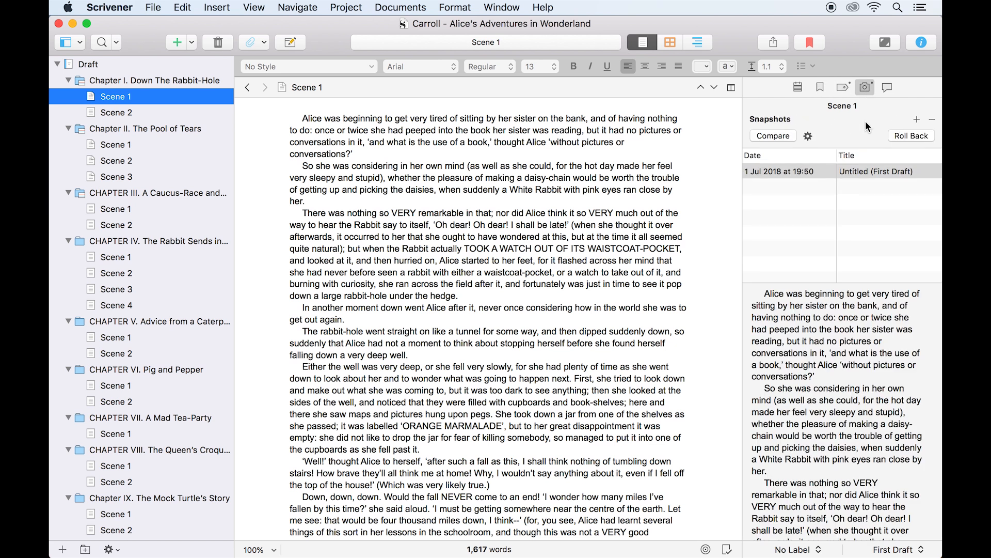
pyautogui.moveTo(131, 116)
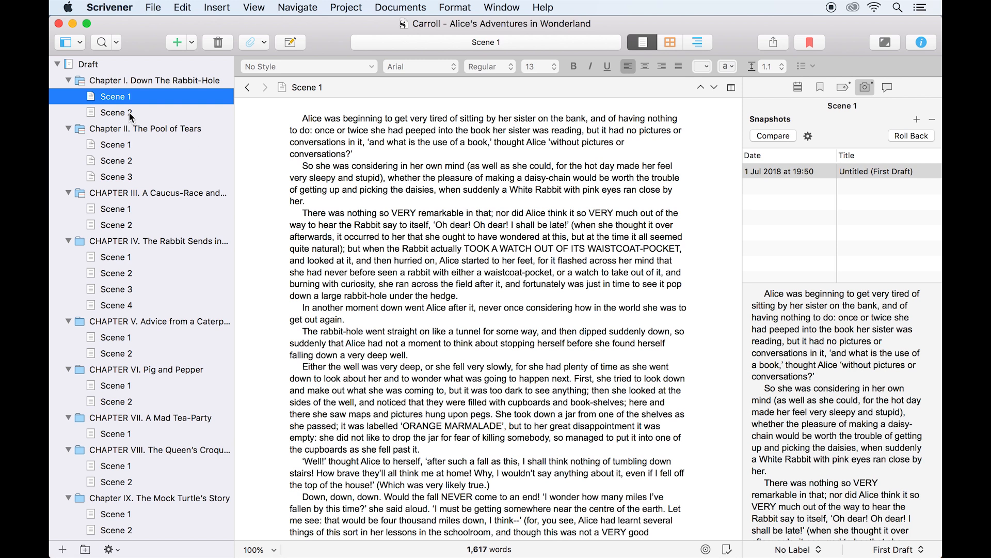
pyautogui.click(115, 96)
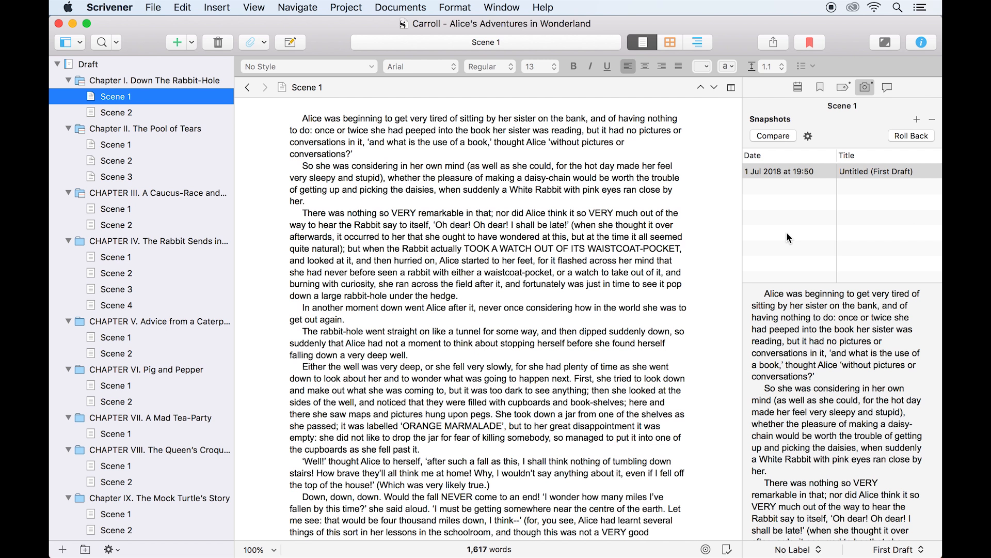
pyautogui.moveTo(861, 179)
pyautogui.write(' She had never been down a rabbit-hole b')
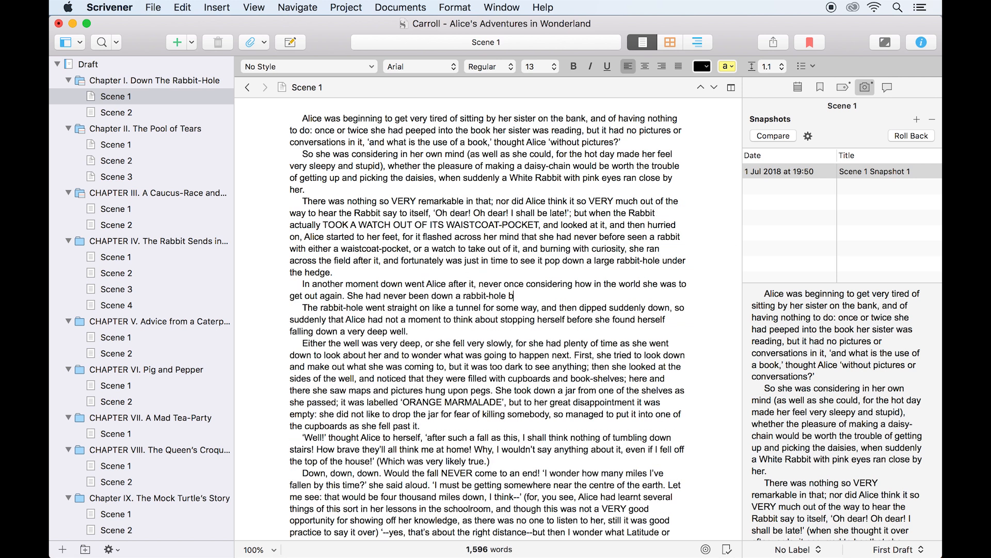
# Step: Begin typing the additional sentence 'Some addi…' into Scene 1's text
pyautogui.write("Some additional text I haven't quite thought of yet.")
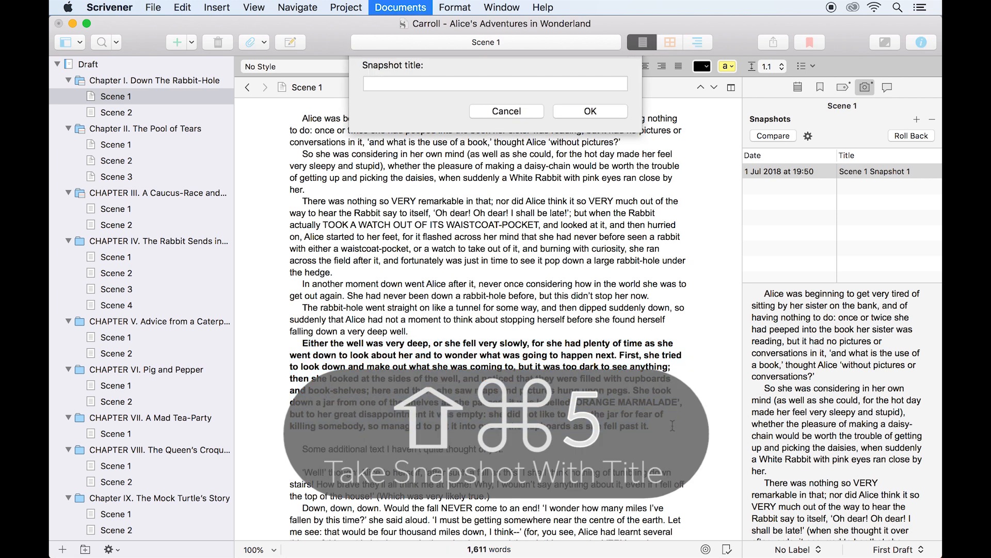
# Step: Title the new snapshot 'Scene 1 Snapshot 2', confirm it, and select the bold well paragraph for deletion
pyautogui.write('Scene')
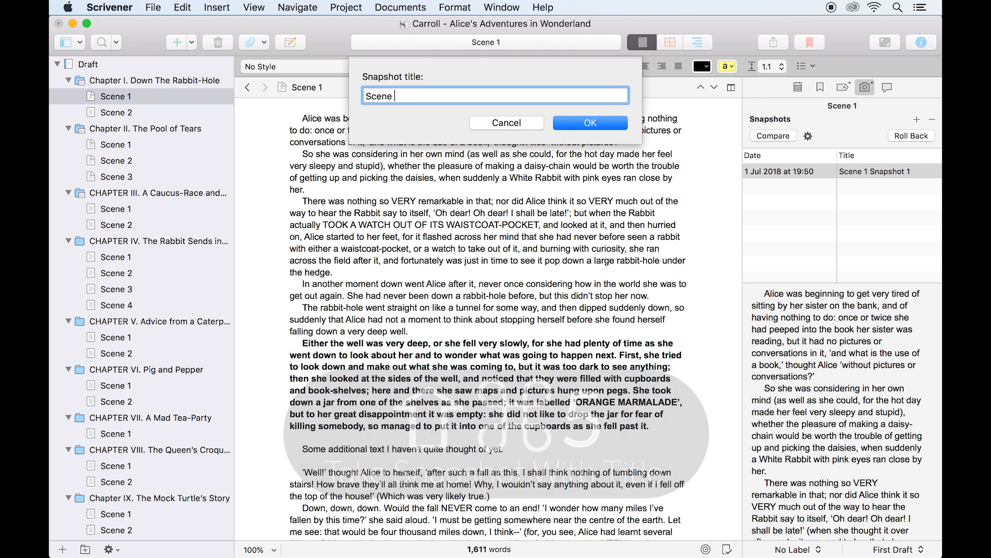
pyautogui.click(589, 123)
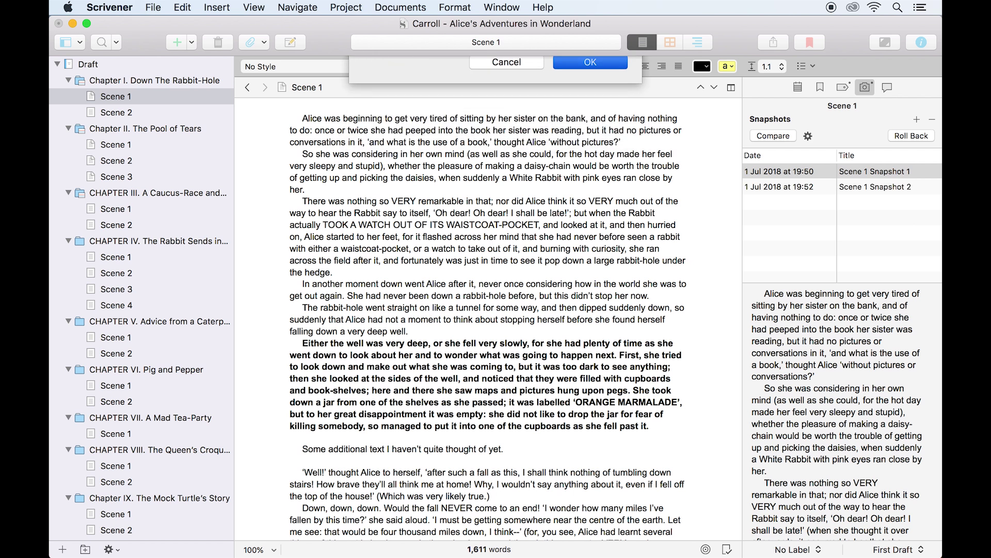
pyautogui.click(590, 62)
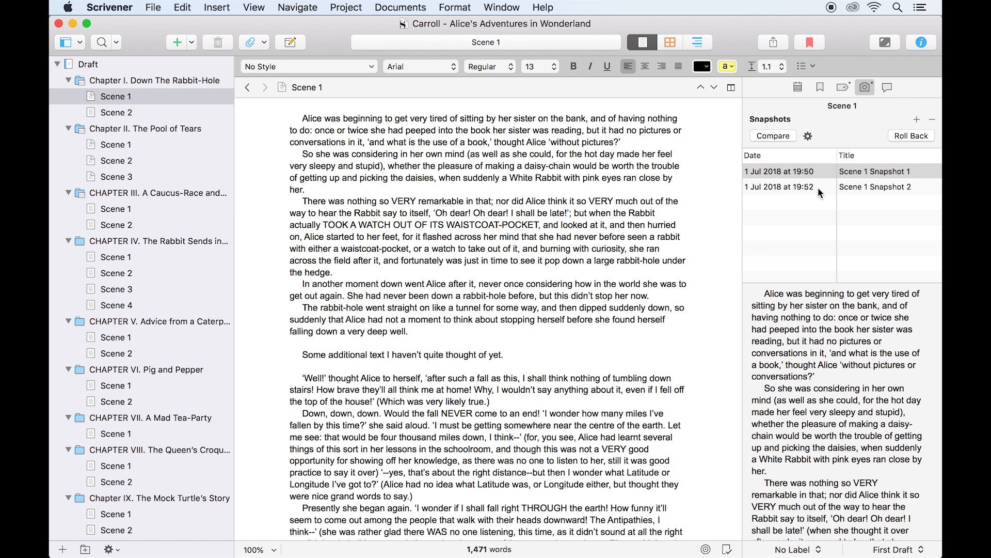
pyautogui.moveTo(819, 187)
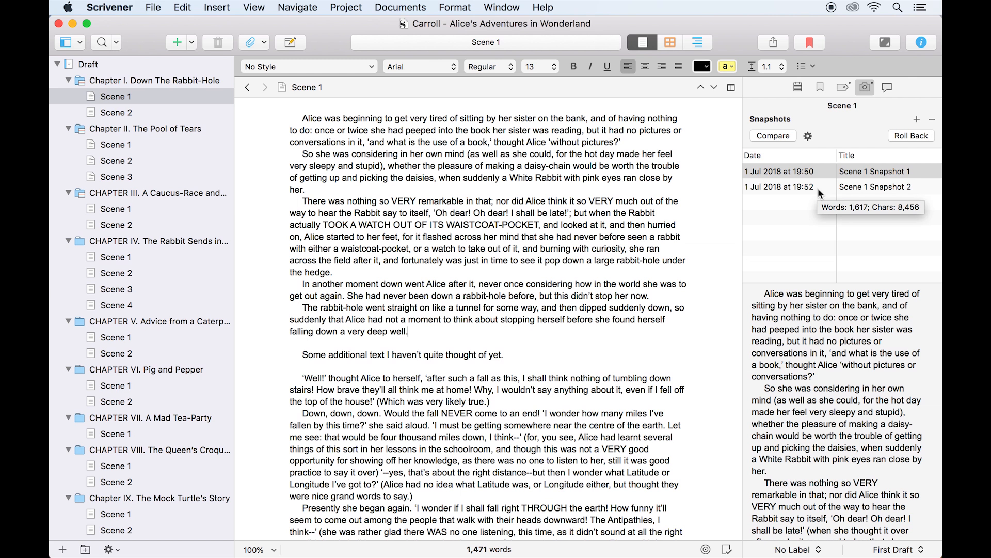
pyautogui.moveTo(824, 268)
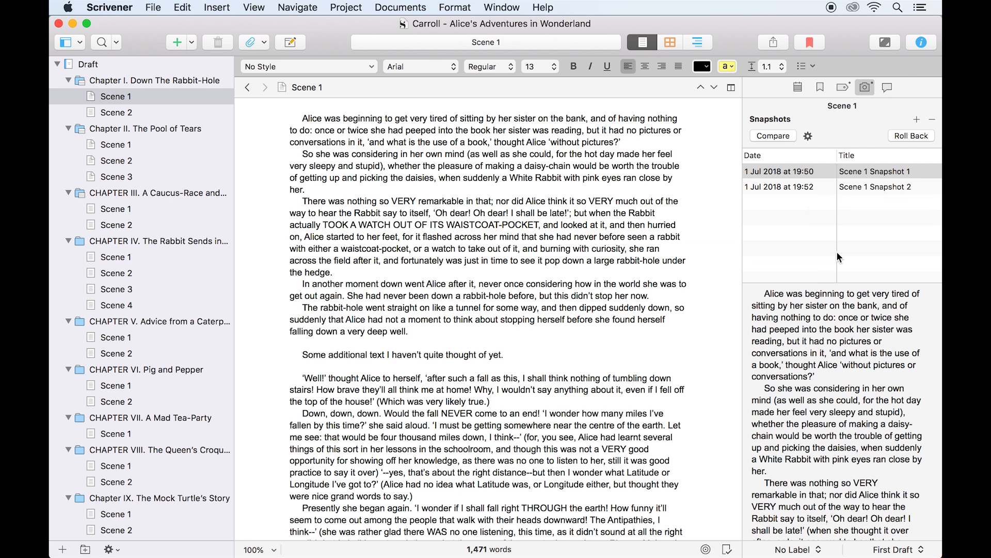
# Step: Preview Scene 1 Snapshot 2, roll Scene 1 back to it, and decline snapshotting the current version first
pyautogui.click(873, 186)
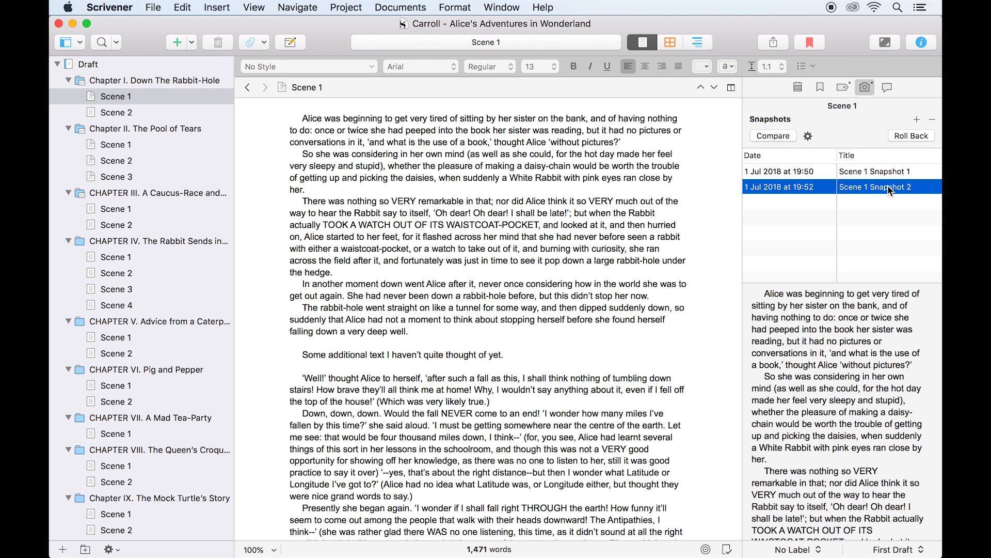
pyautogui.scroll(-3)
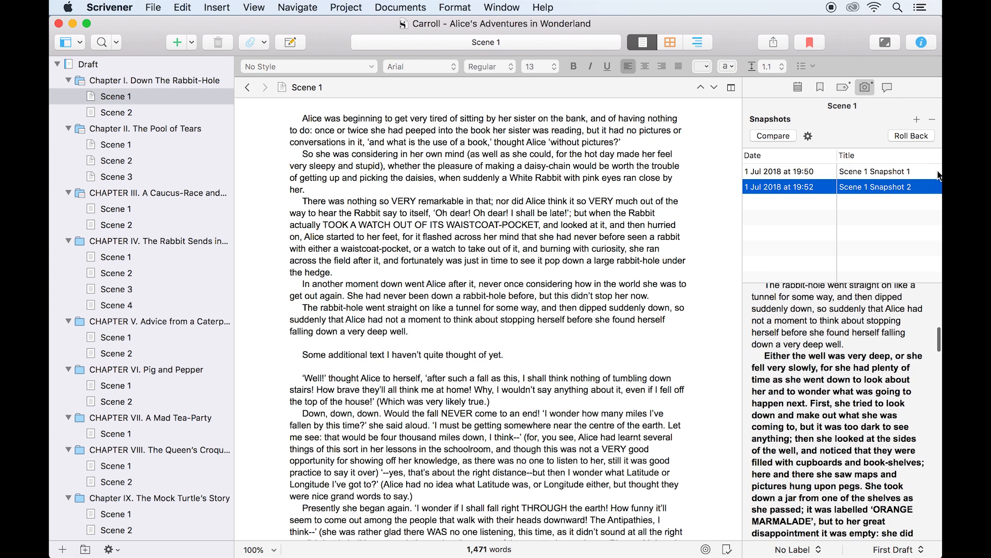
pyautogui.click(911, 136)
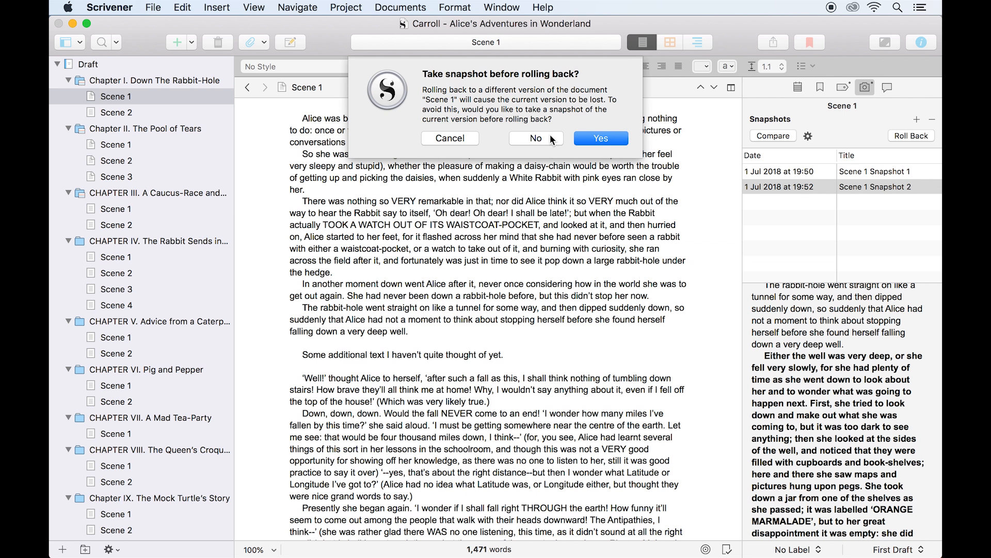
pyautogui.click(536, 137)
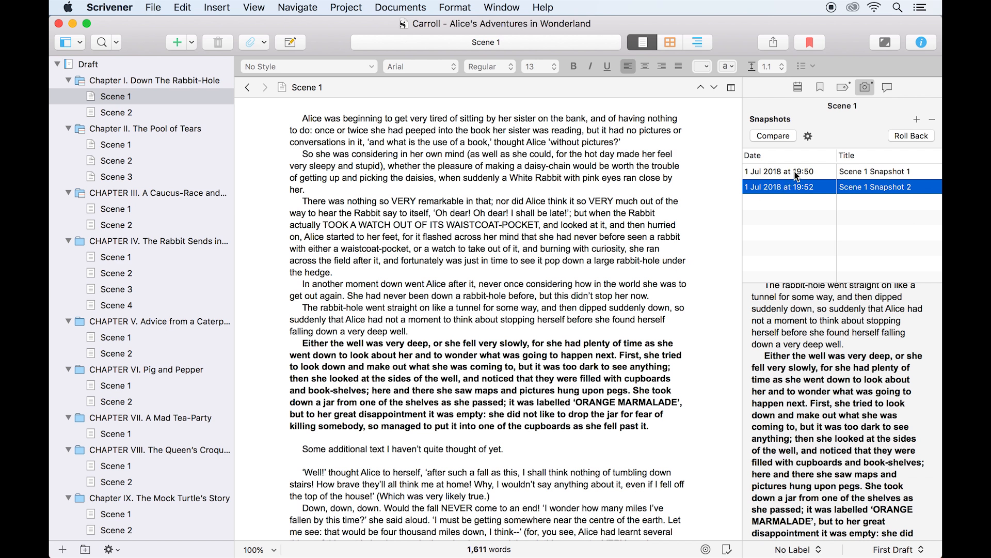
pyautogui.moveTo(790, 187)
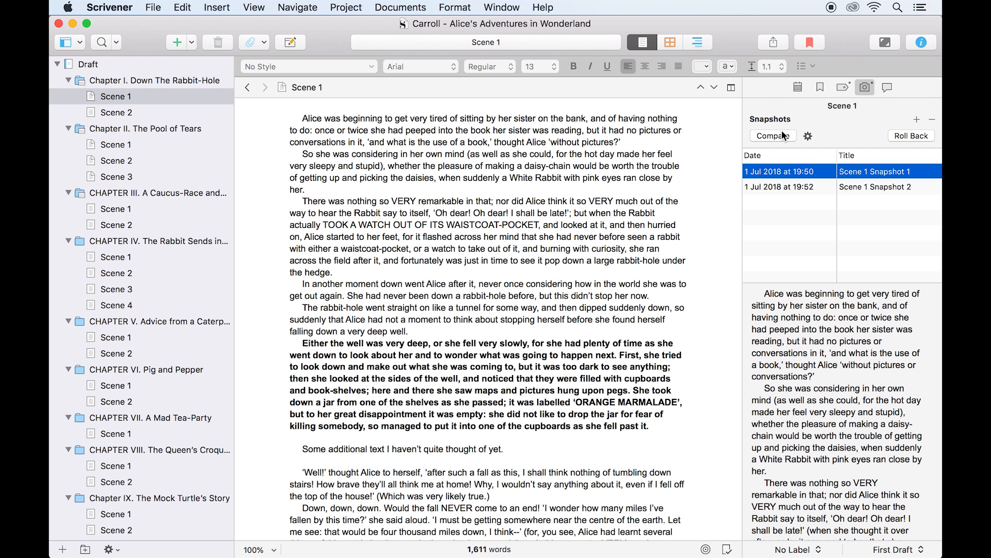
# Step: Compare Scene 1 Snapshot 1 against the current text and scroll through the marked deletions and additions
pyautogui.click(773, 135)
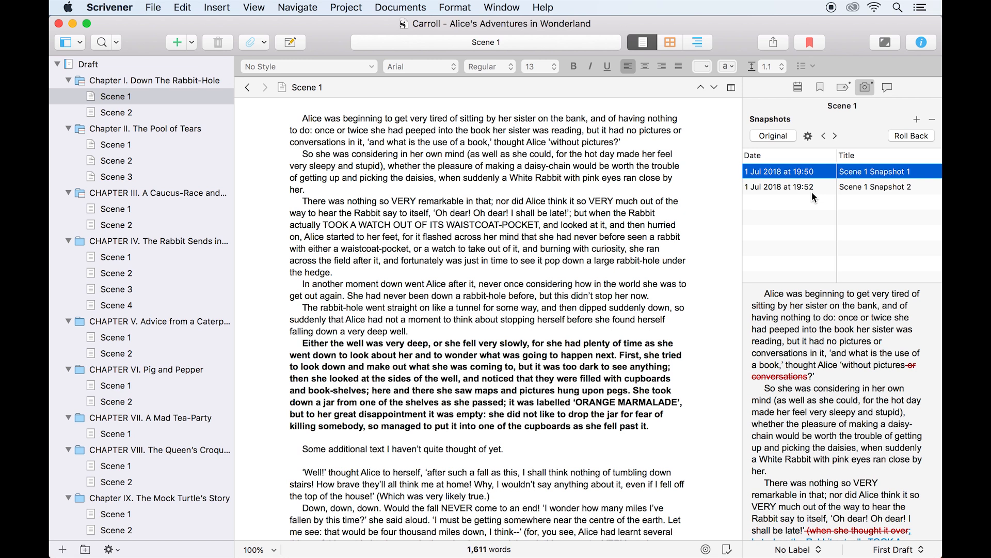
pyautogui.scroll(-3)
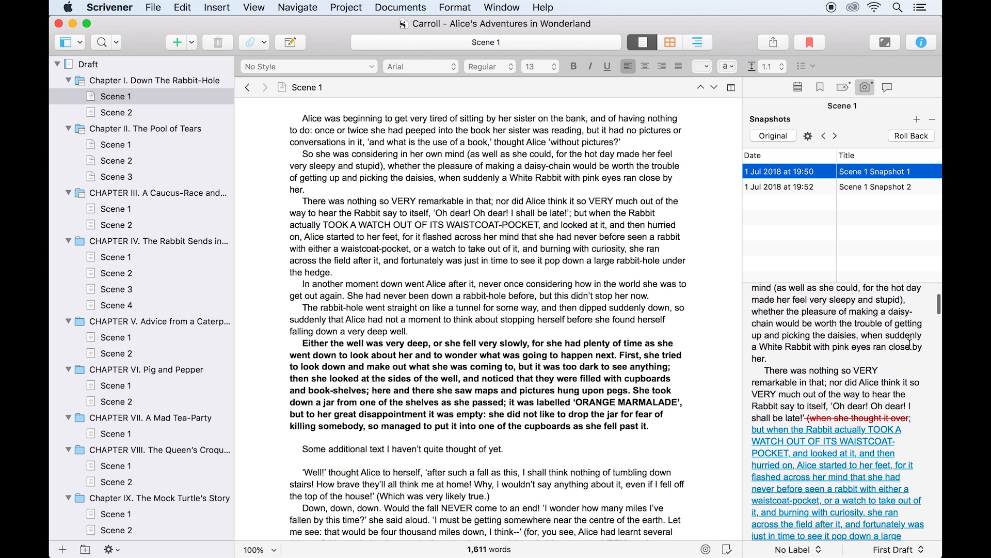
pyautogui.scroll(-3)
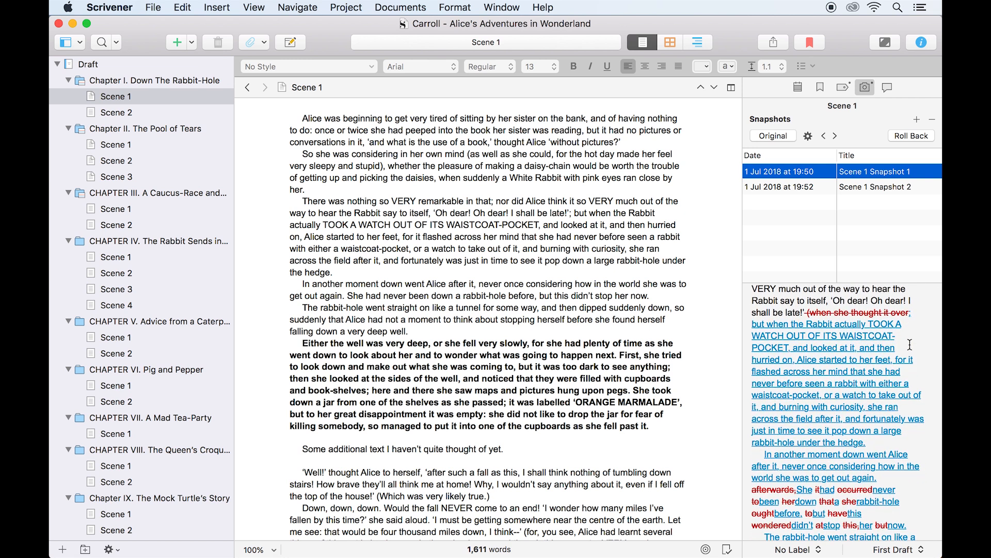
pyautogui.scroll(-3)
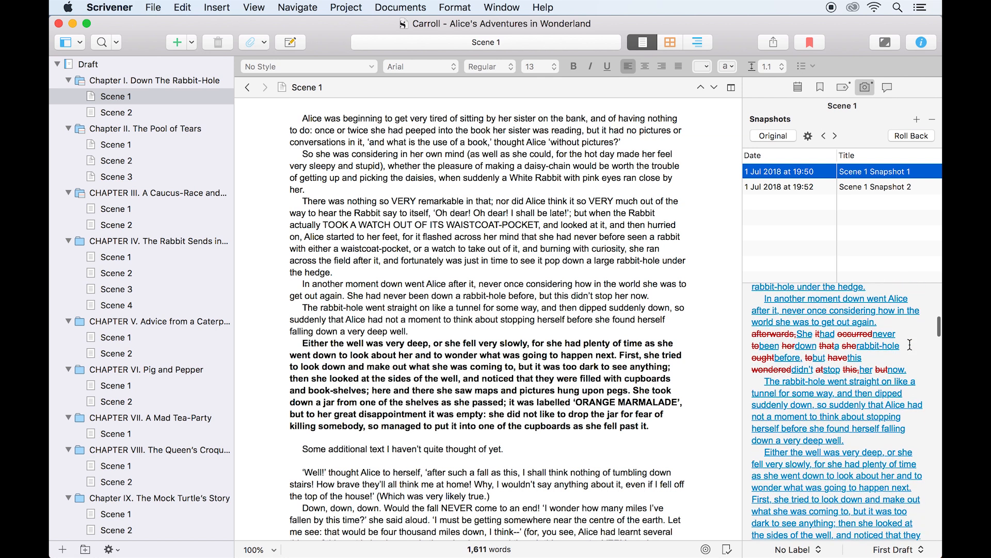
pyautogui.scroll(-3)
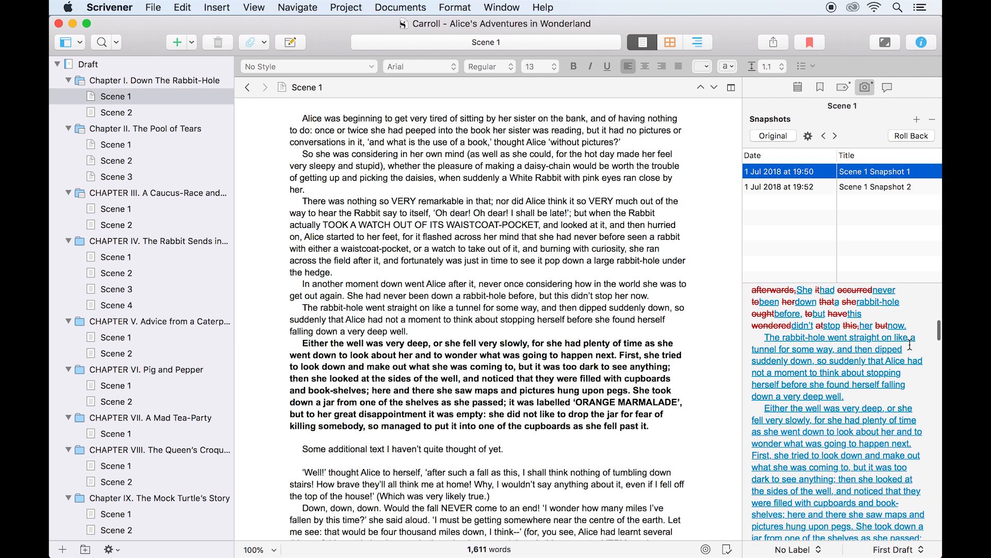
pyautogui.scroll(3)
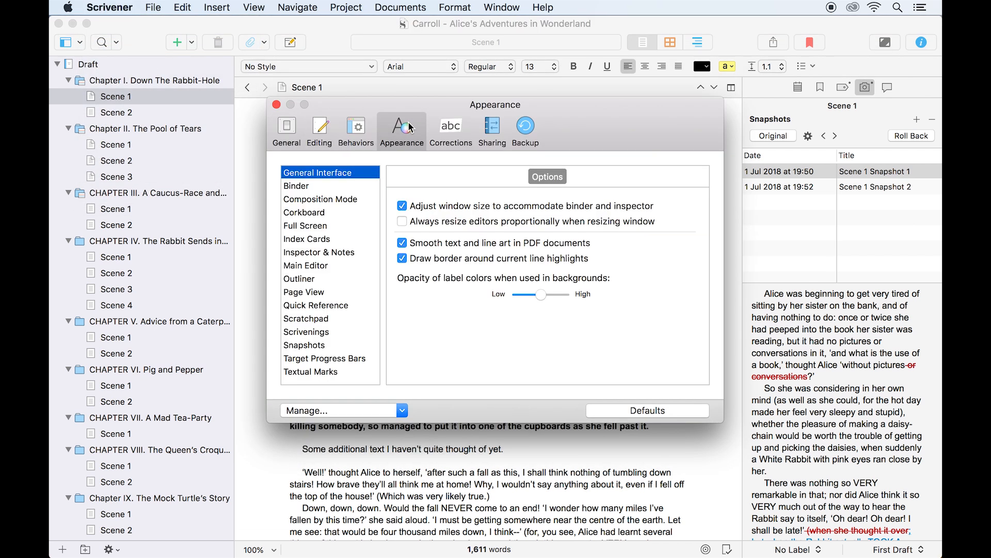
# Step: Review the Snapshots colours for Deleted Text and New Text in Appearance preferences, then close Preferences
pyautogui.click(303, 345)
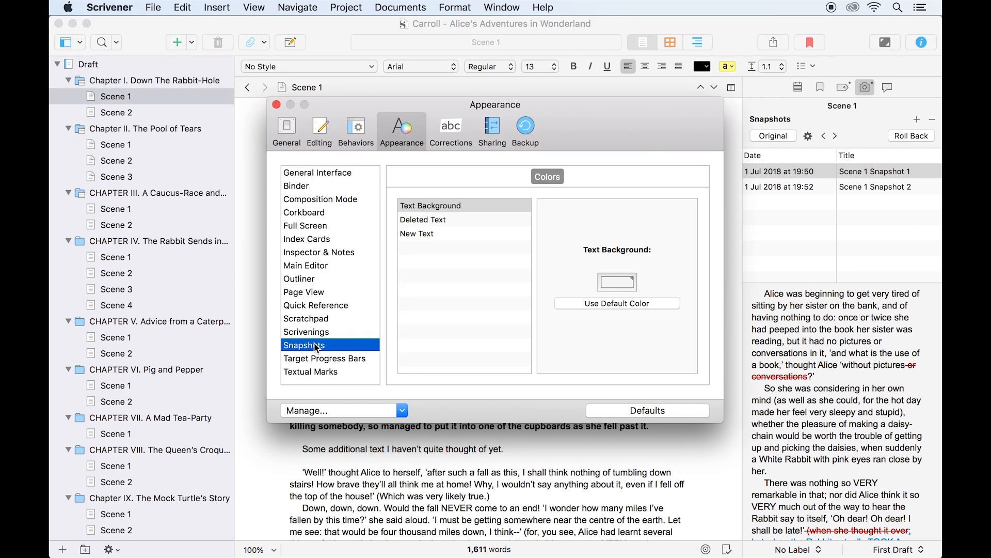
pyautogui.click(422, 219)
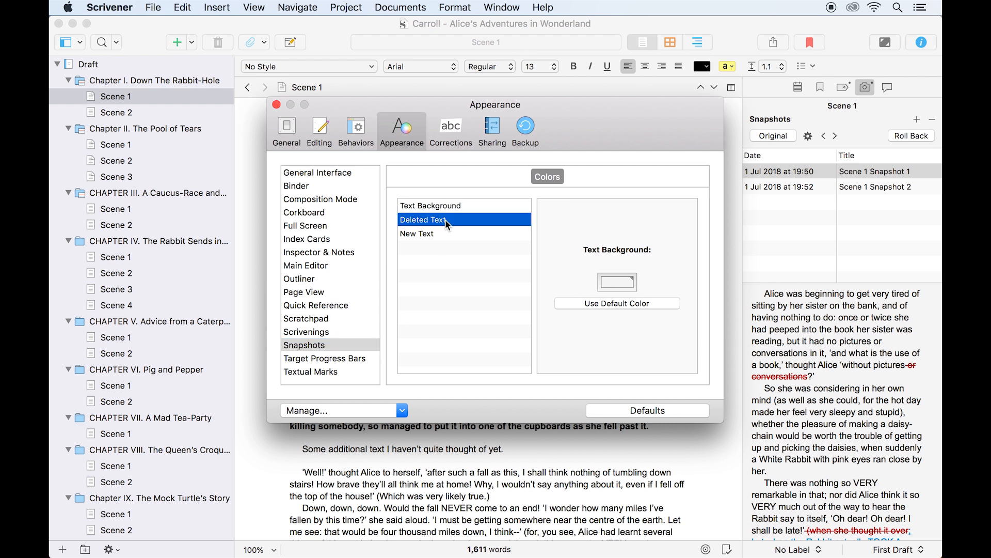
pyautogui.click(417, 233)
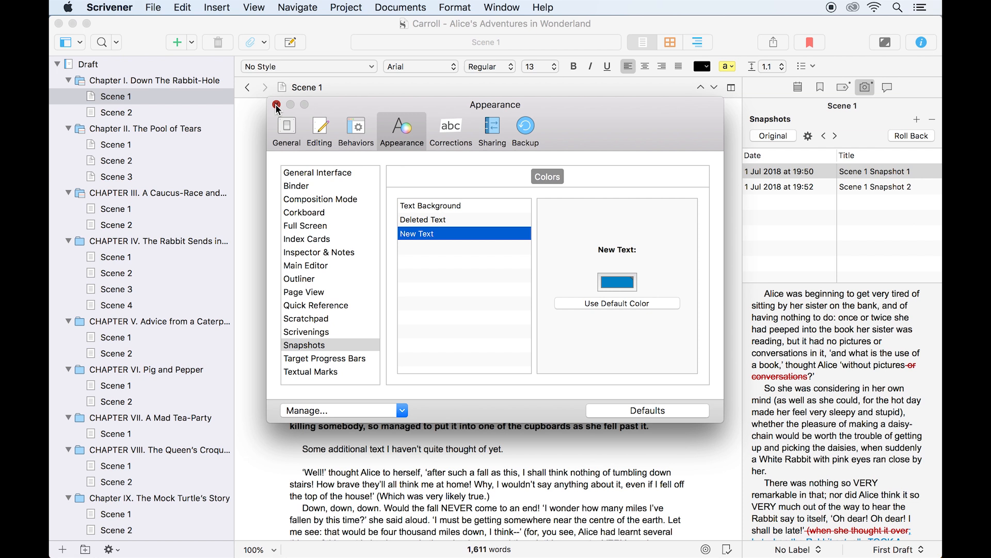
pyautogui.click(276, 104)
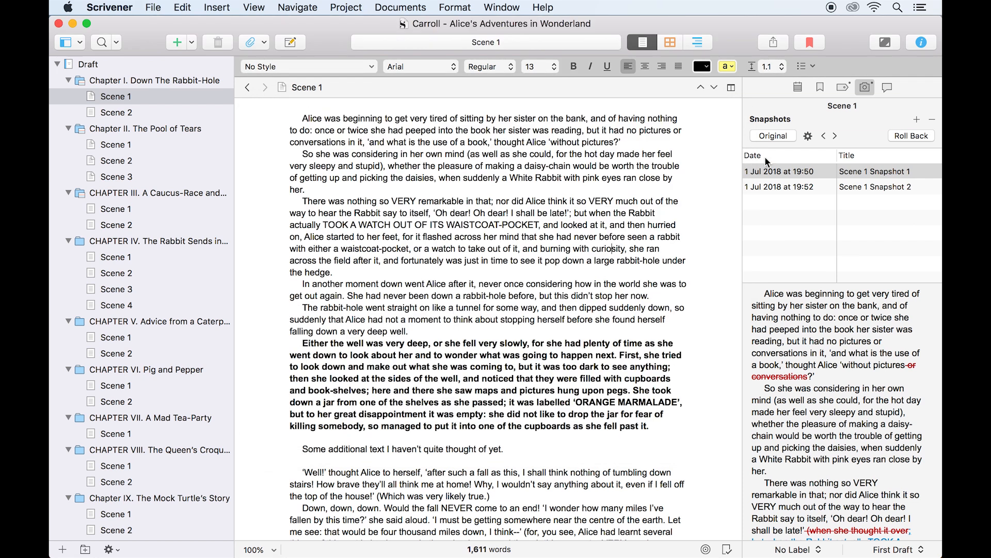
# Step: Toggle the comparison off and on, edit the waistcoat-pocket sentence with 'watch', and refresh the comparison
pyautogui.click(773, 135)
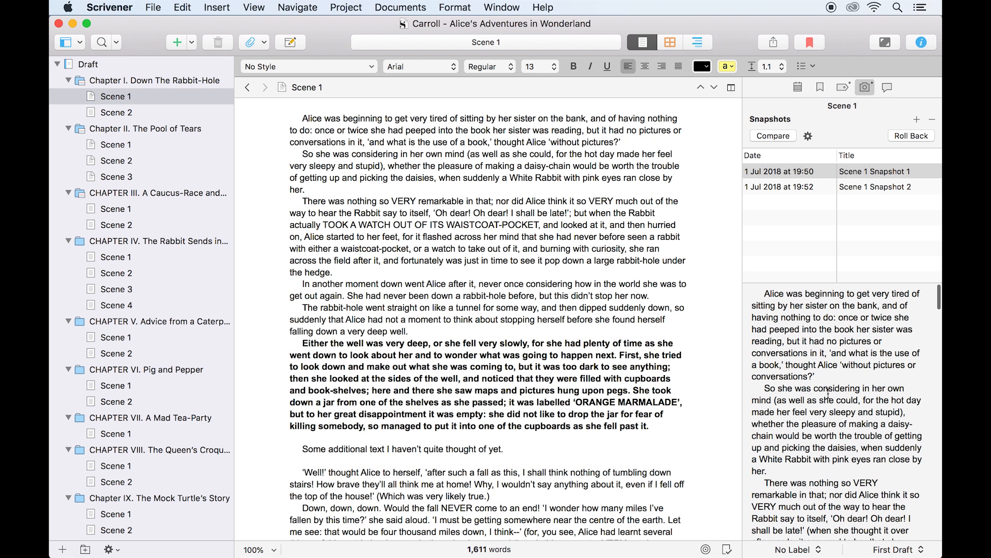
pyautogui.scroll(-3)
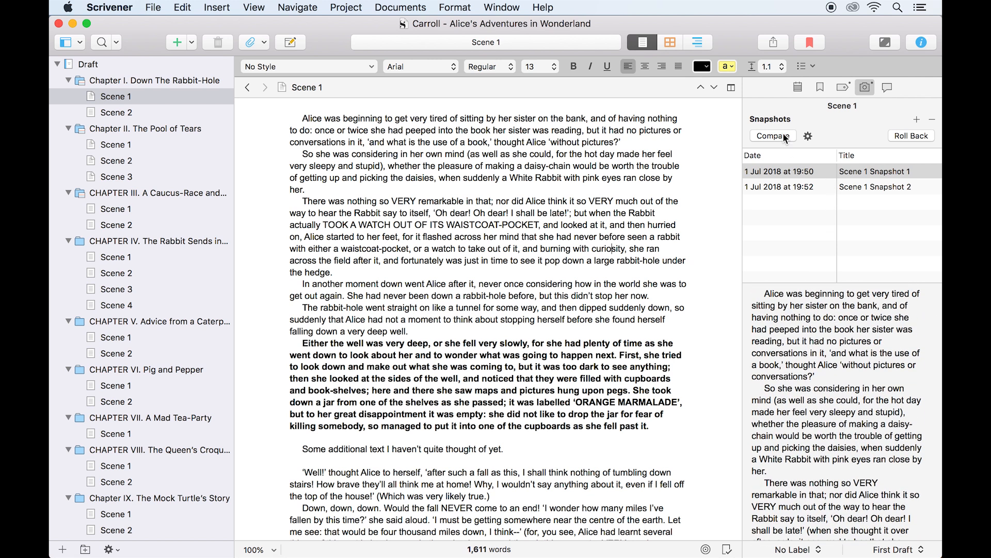
pyautogui.click(772, 135)
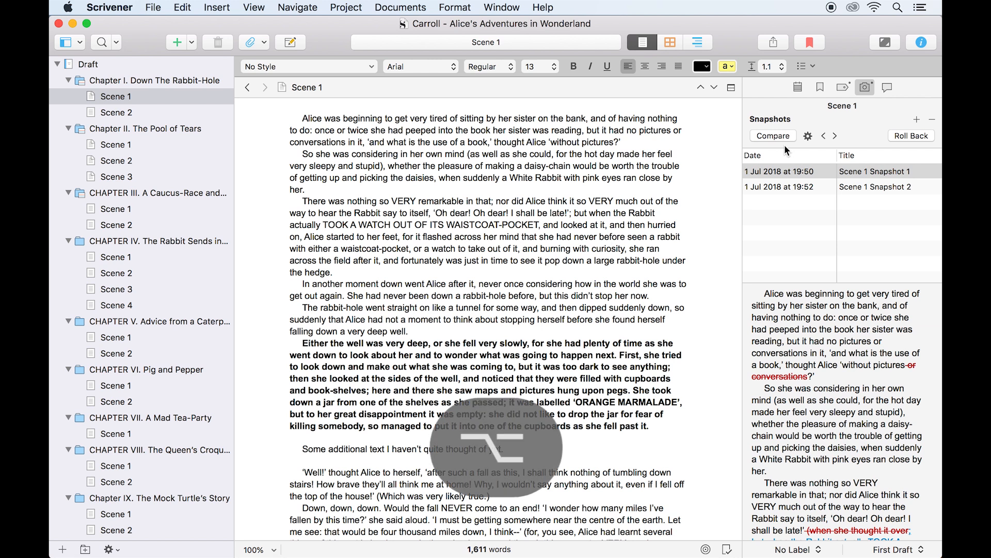
pyautogui.click(773, 135)
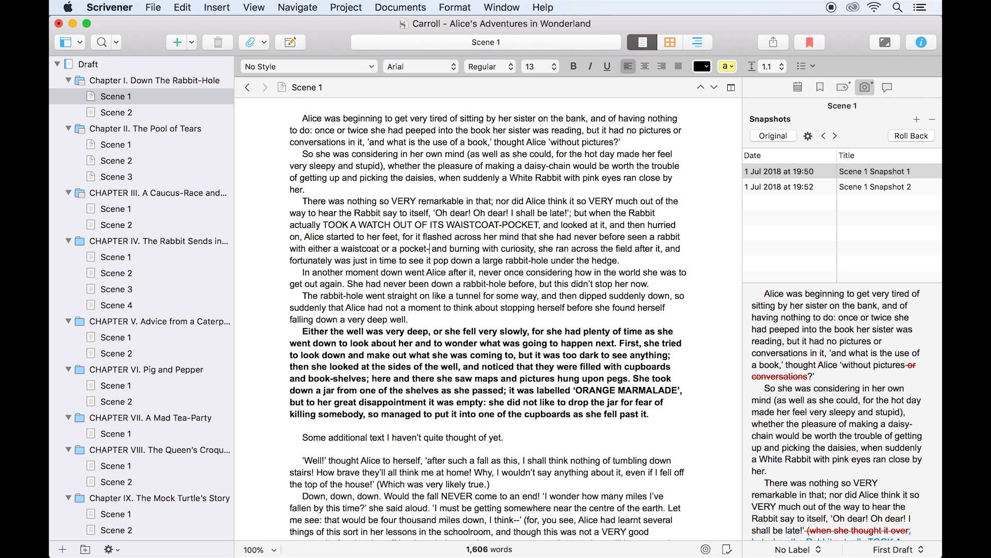
pyautogui.write('watch,')
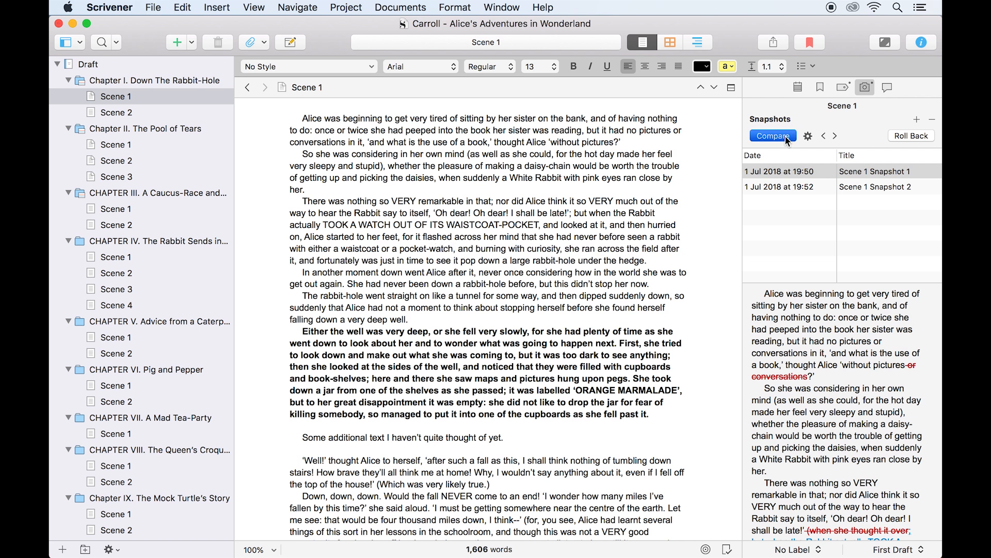
pyautogui.click(773, 135)
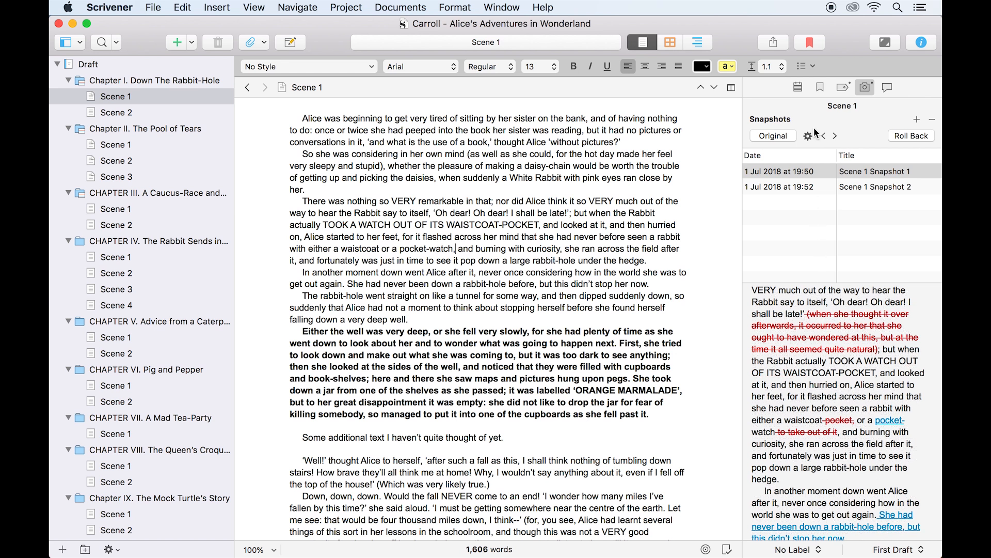
# Step: Open Scene 1 Snapshot 1 in a split pane beside the current Scene 1 text
pyautogui.click(787, 171)
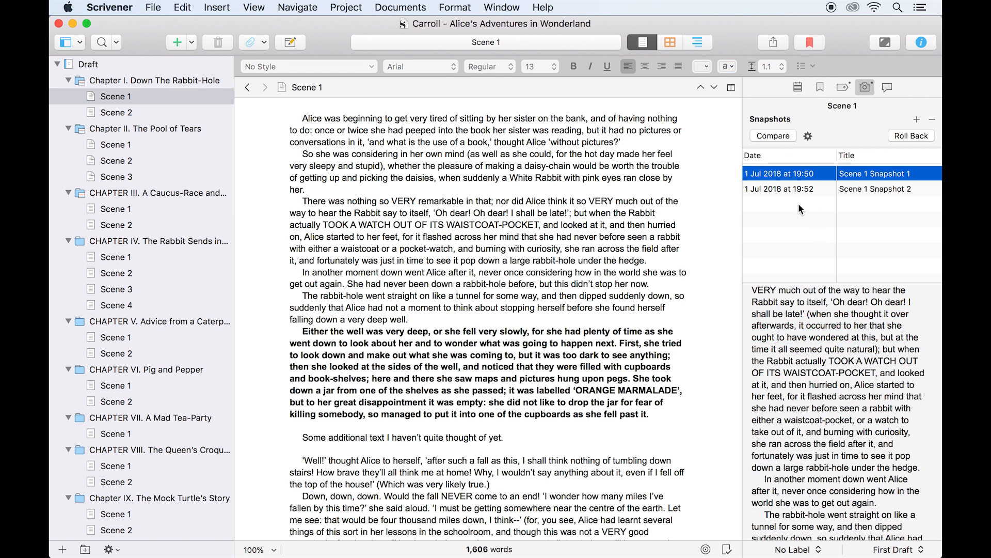
pyautogui.click(773, 136)
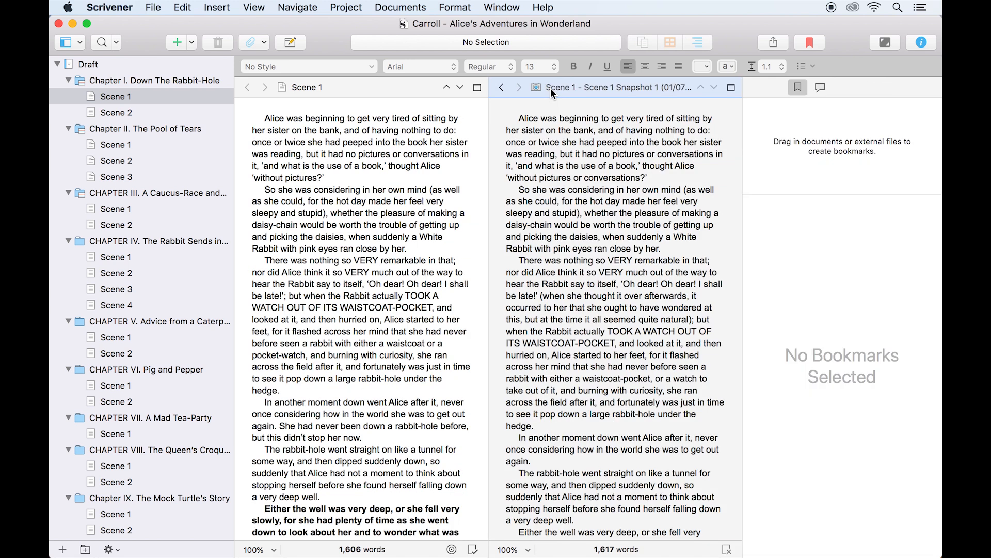
# Step: View Scene 1 Snapshot 2 on a copyholder beneath the Scene 1 text, keeping Snapshot 1 alongside
pyautogui.click(865, 87)
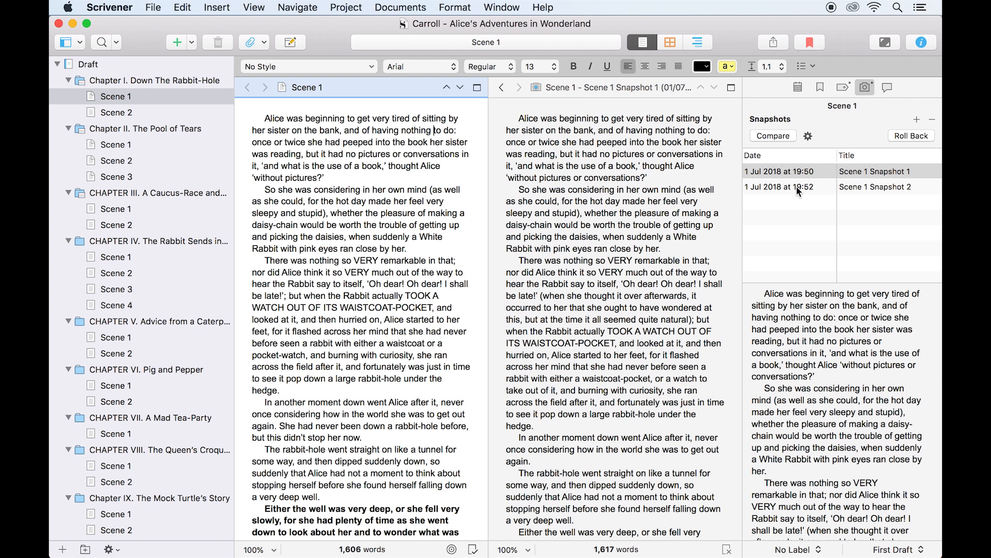
pyautogui.rightClick(872, 186)
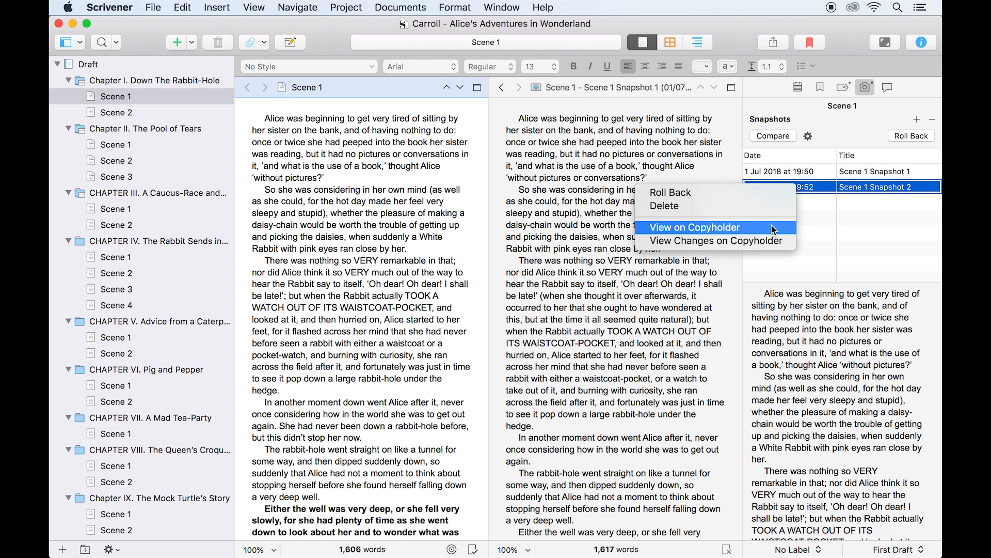
pyautogui.click(695, 227)
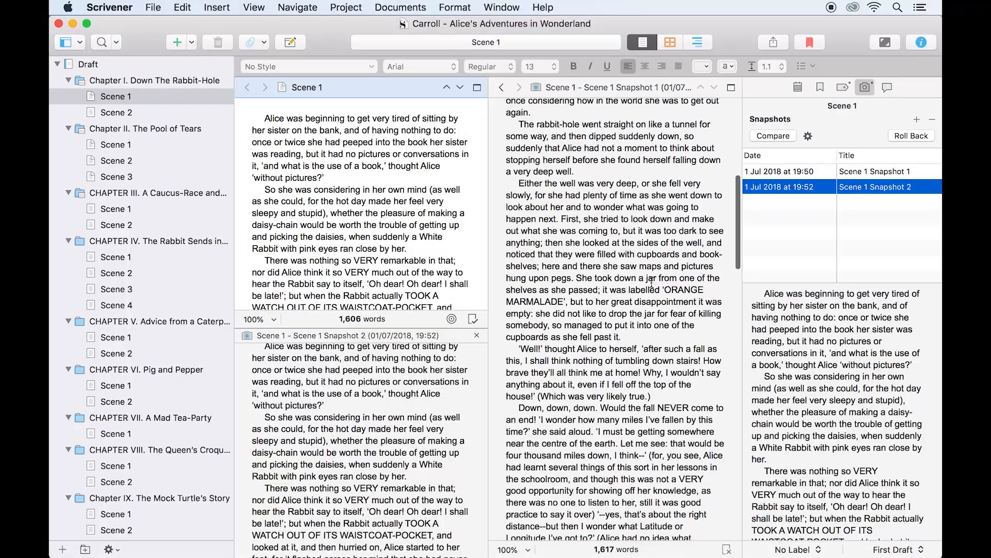
pyautogui.scroll(3)
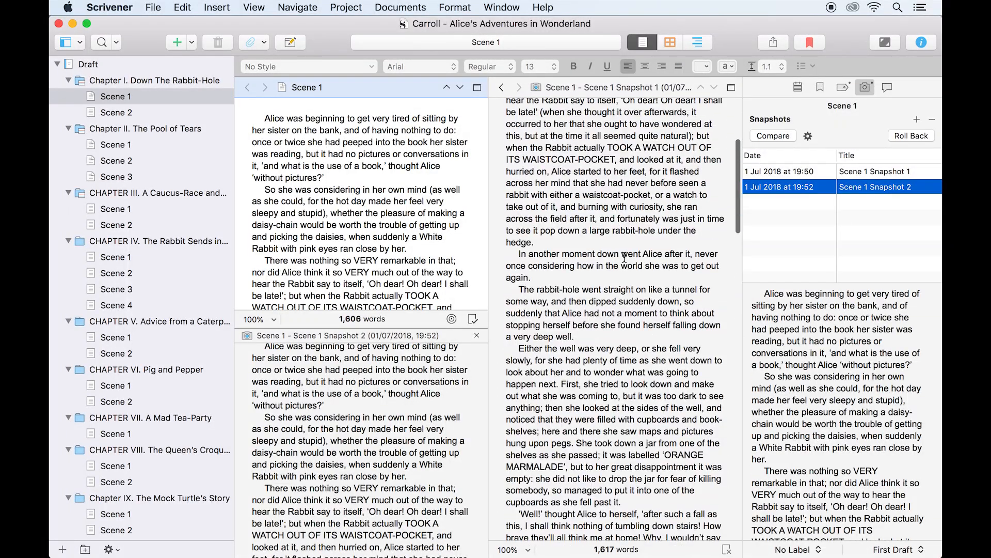
pyautogui.click(820, 86)
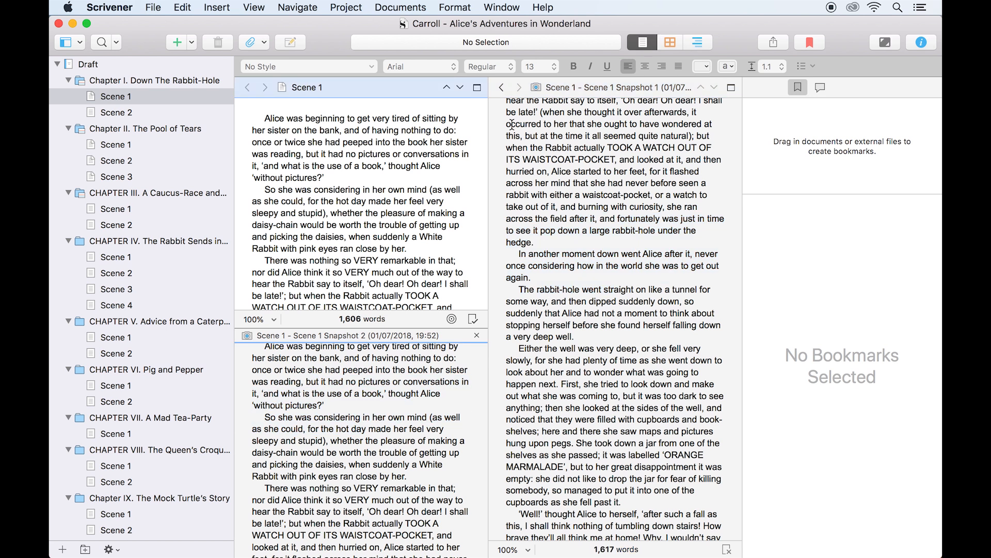
# Step: Take an extra untitled snapshot of Scene 1, then delete it again
pyautogui.click(864, 87)
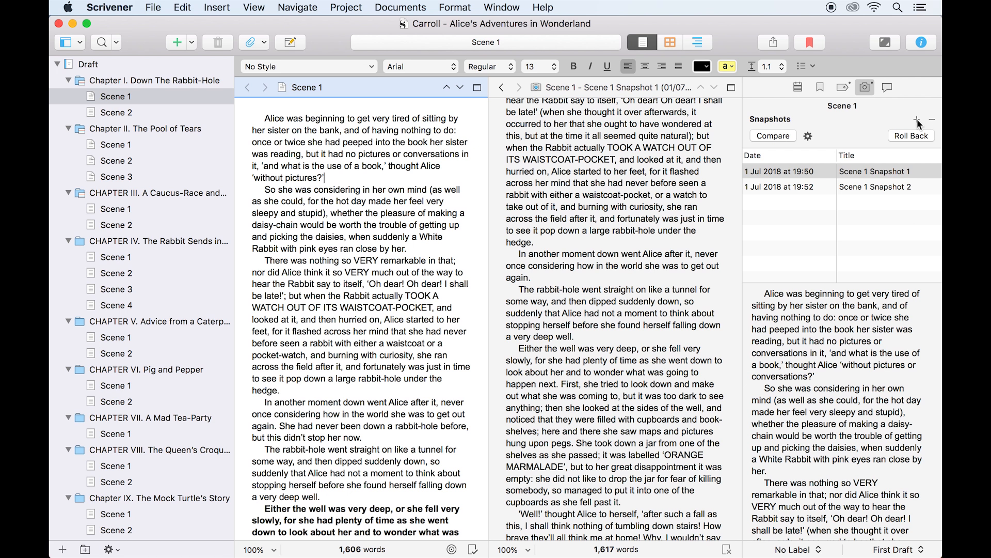
pyautogui.click(916, 120)
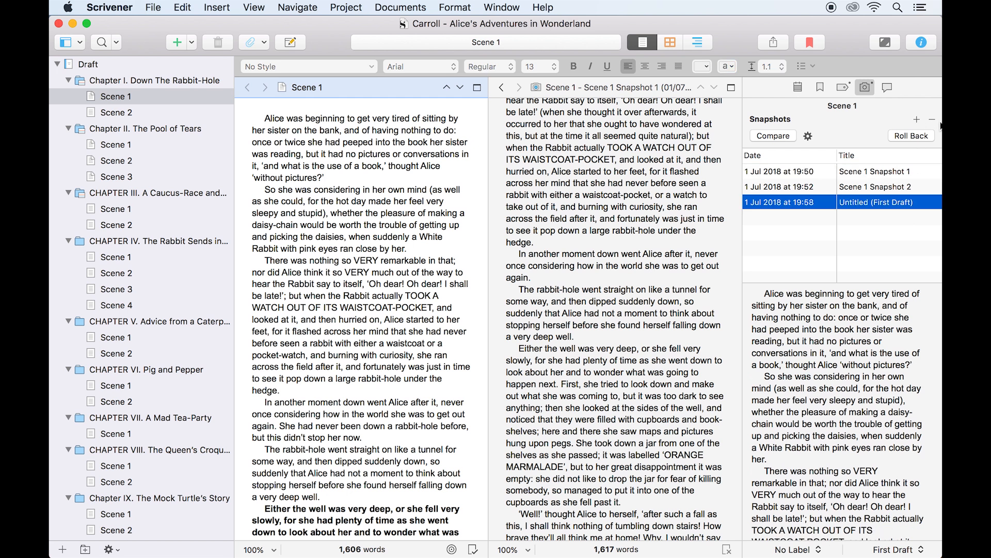
pyautogui.click(931, 119)
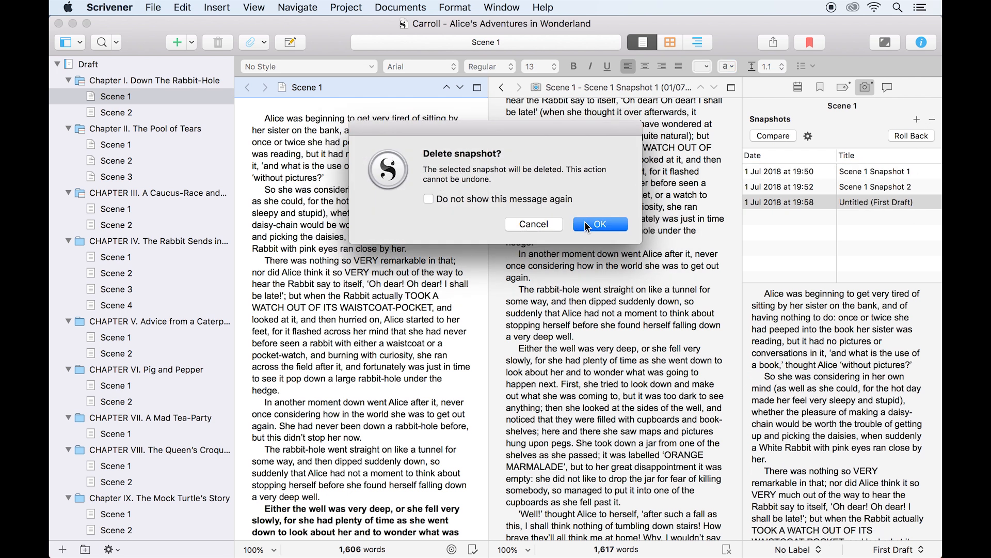
pyautogui.click(599, 224)
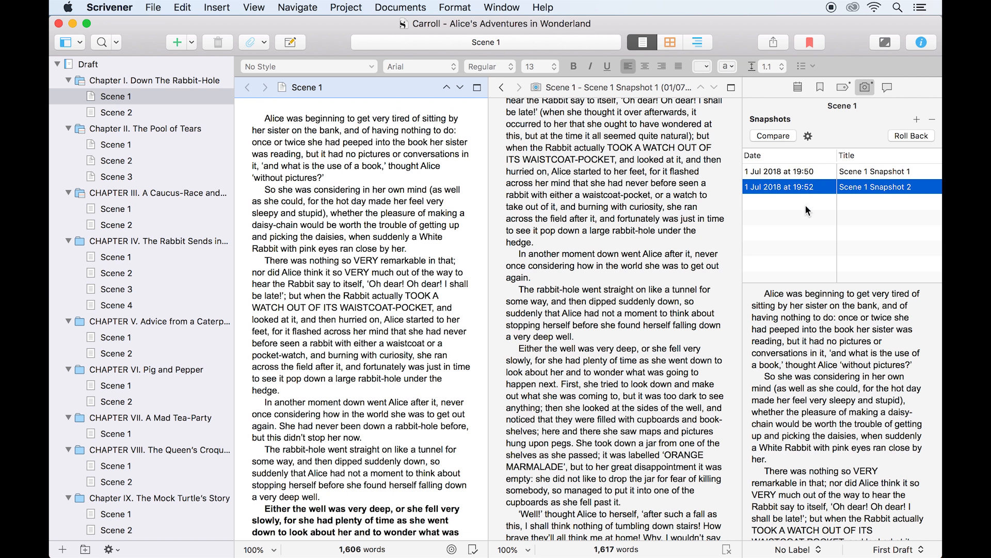
# Step: Select Scene 1 Snapshot 1 and Snapshot 2 together and compare them
pyautogui.click(790, 171)
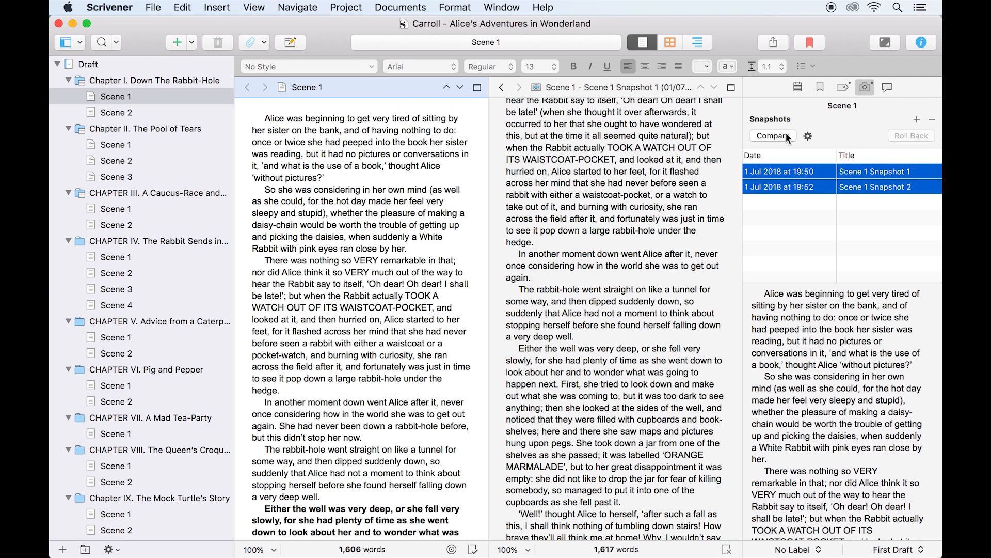
pyautogui.click(773, 136)
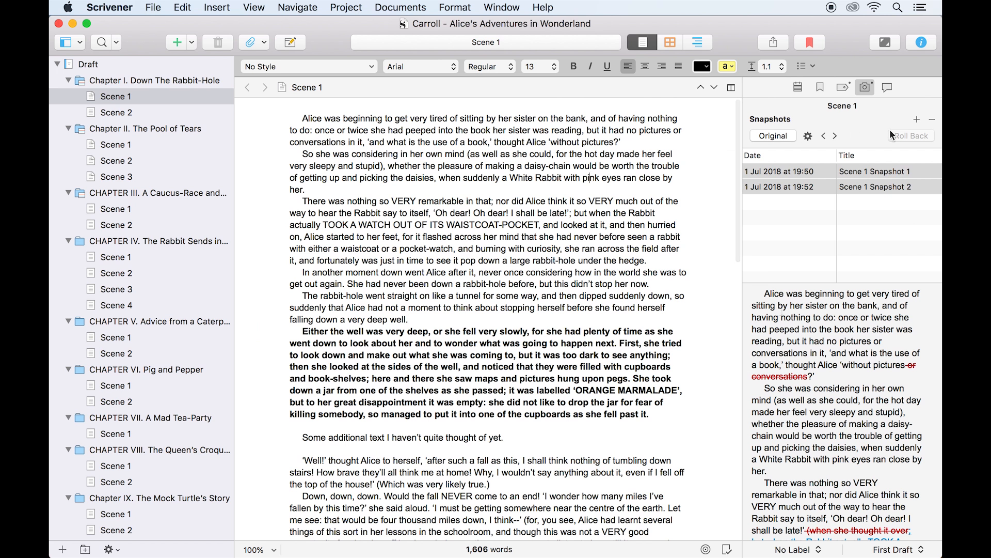
# Step: In Preferences General > Saving, enable snapshots of changed text documents on manual save
pyautogui.click(772, 135)
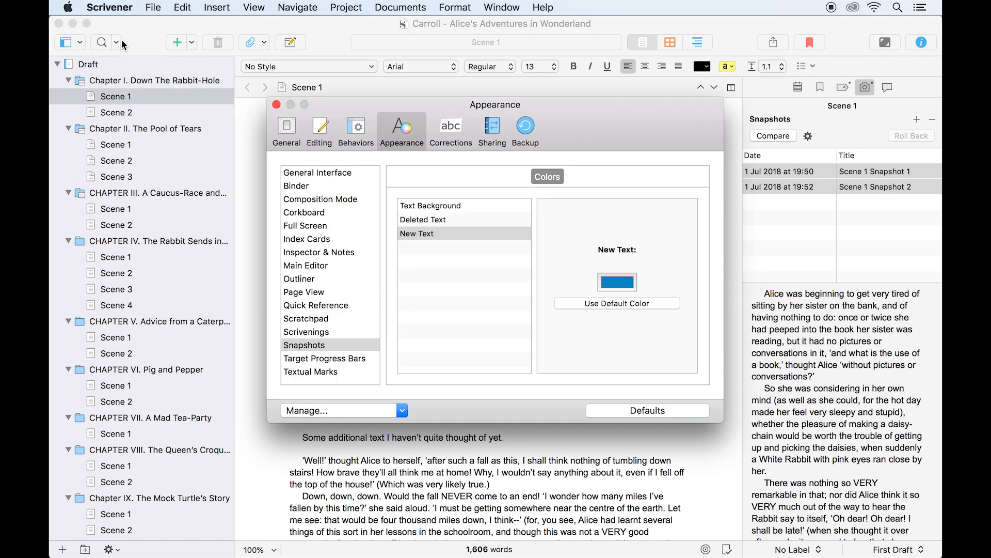
pyautogui.click(286, 126)
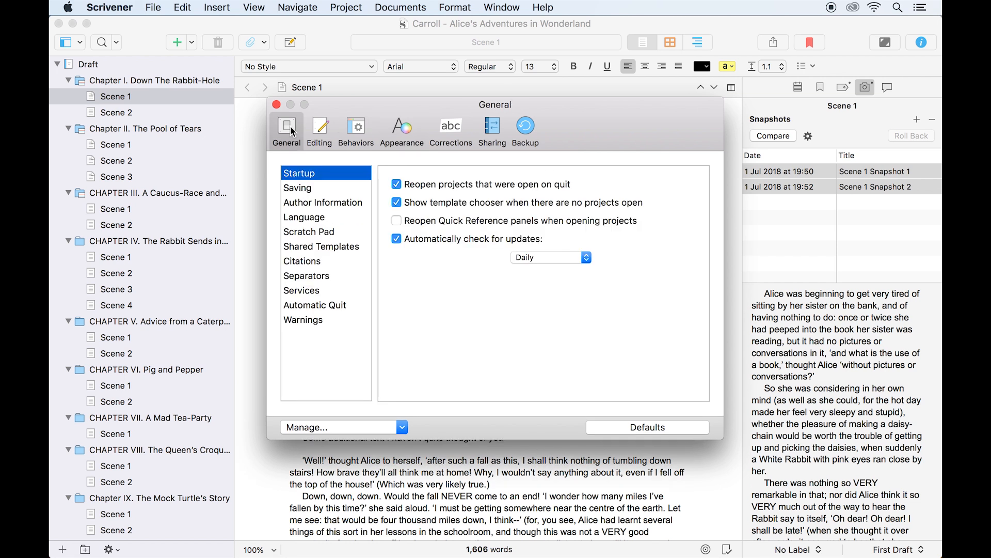
pyautogui.click(297, 188)
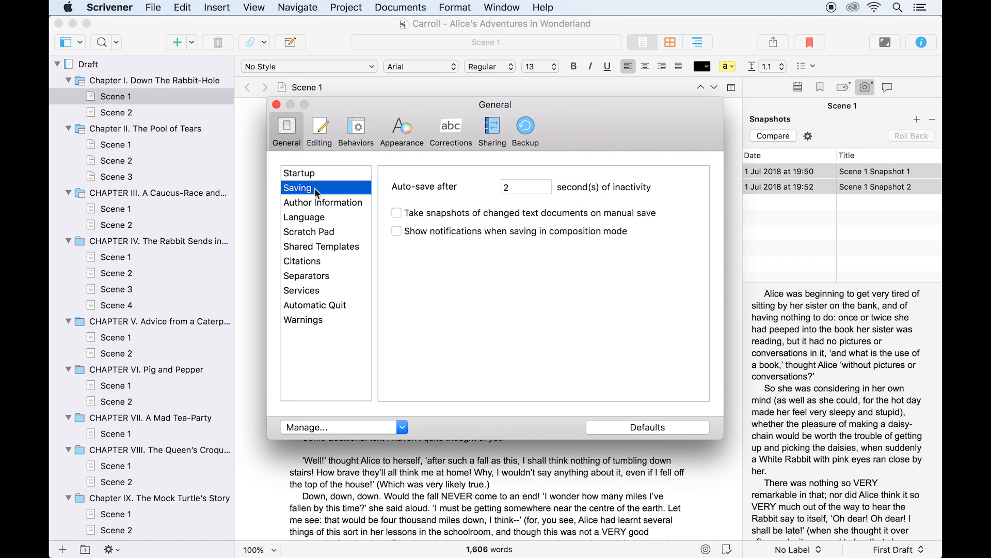
pyautogui.moveTo(425, 219)
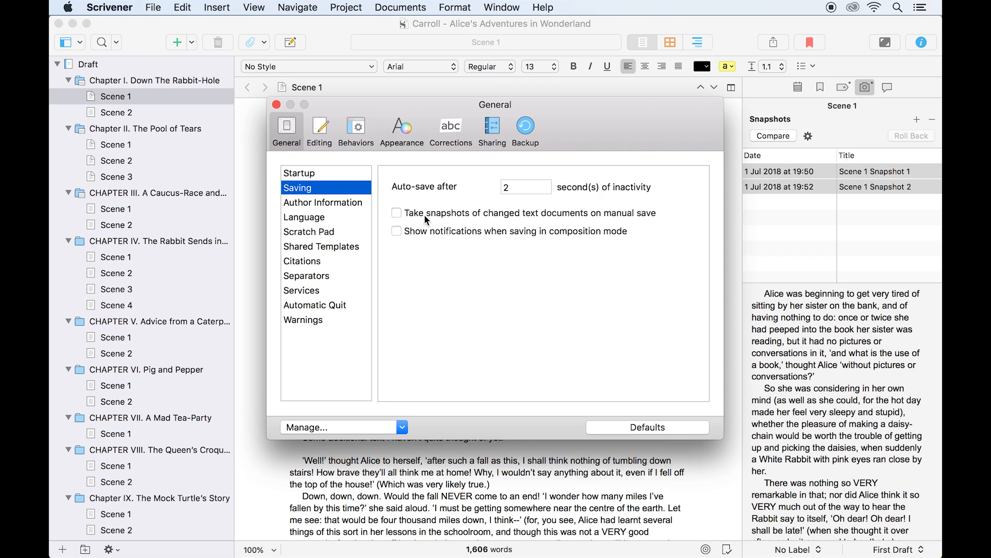
pyautogui.click(397, 213)
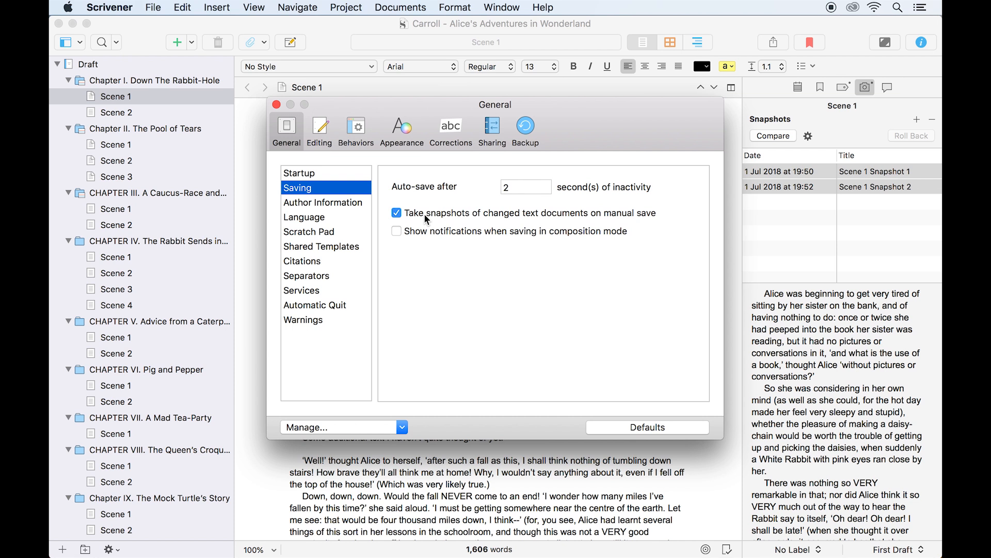
pyautogui.click(275, 105)
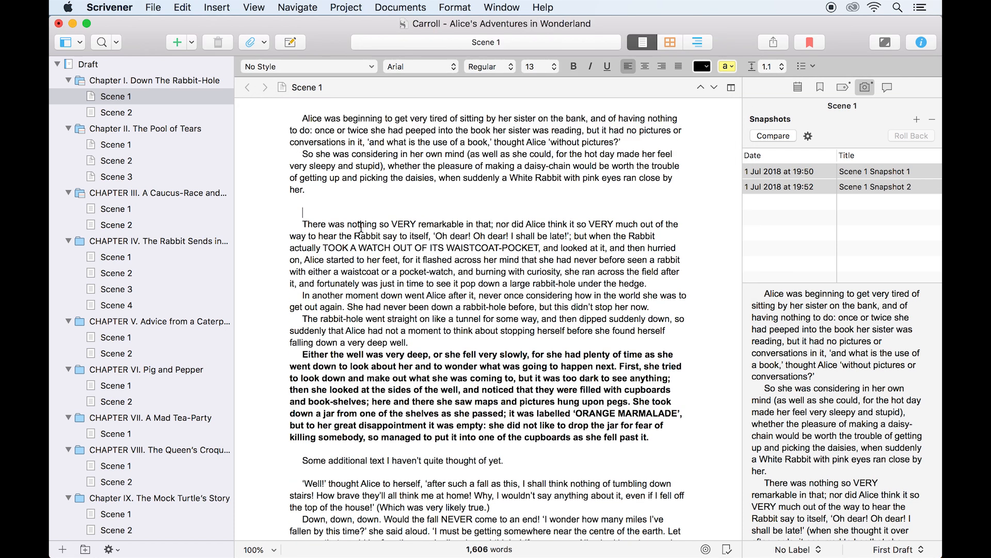
# Step: Save the project and view the new automatic 'Untitled (Save)' snapshot of Scene 1
pyautogui.click(153, 8)
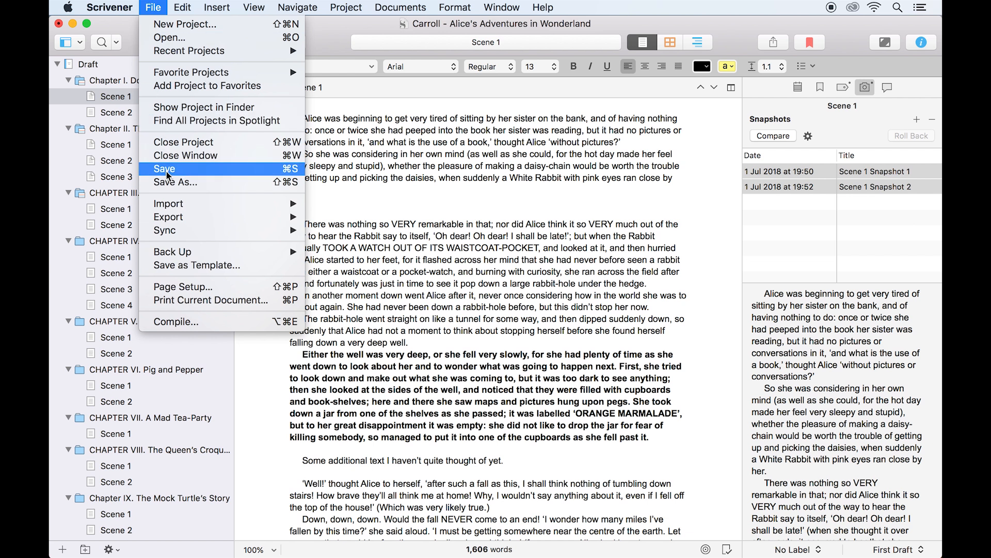
pyautogui.click(165, 168)
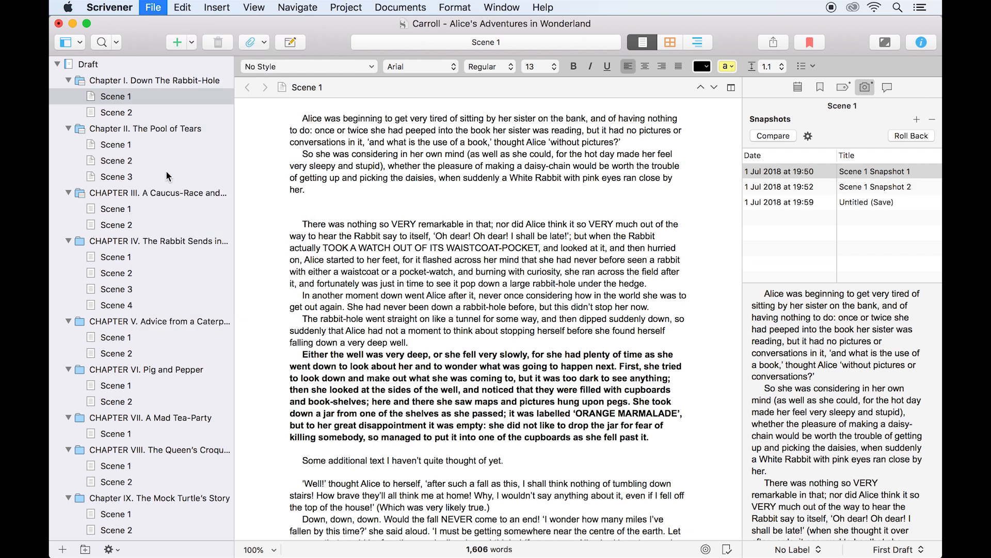
pyautogui.click(866, 201)
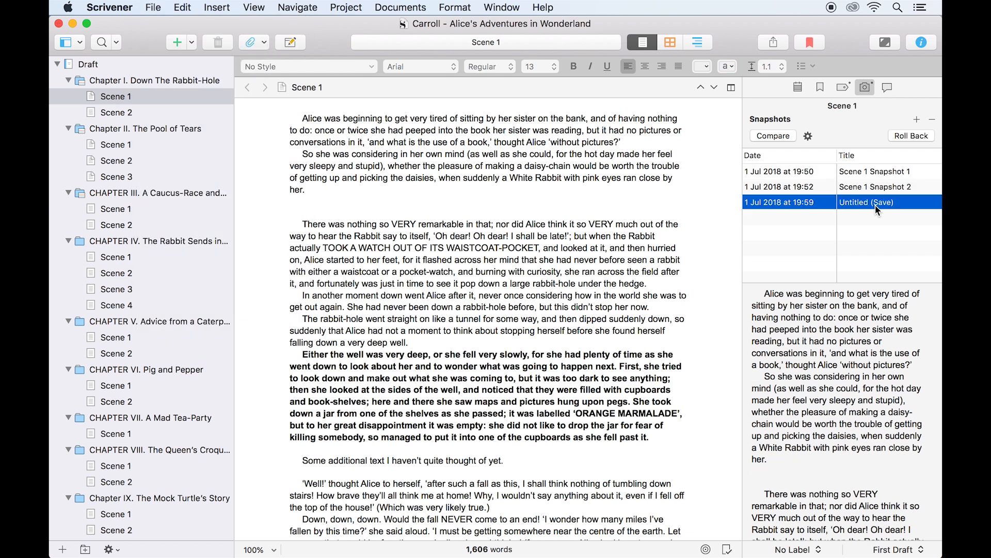
pyautogui.click(108, 7)
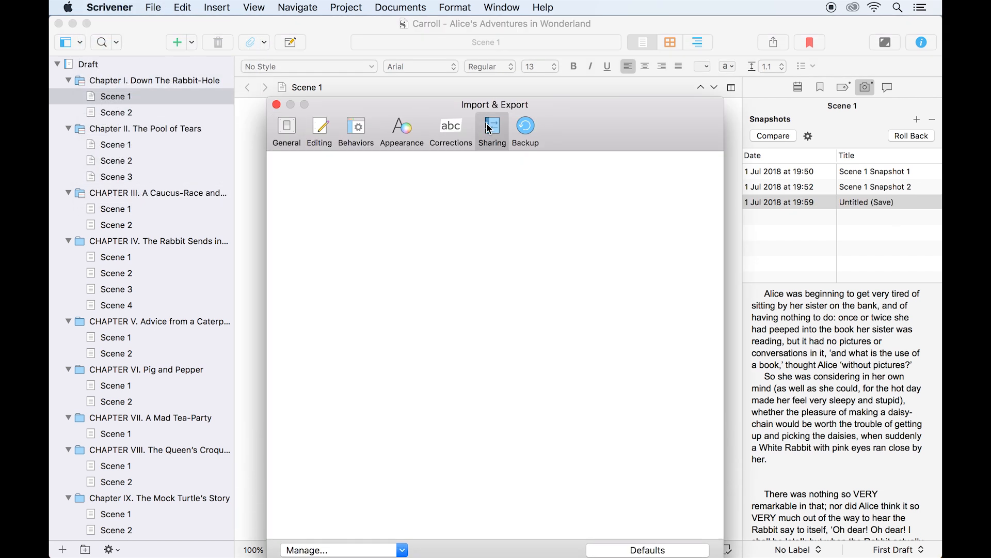
# Step: In Preferences Sharing > Sync, enable snapshots before mobile sync updates documents
pyautogui.click(491, 126)
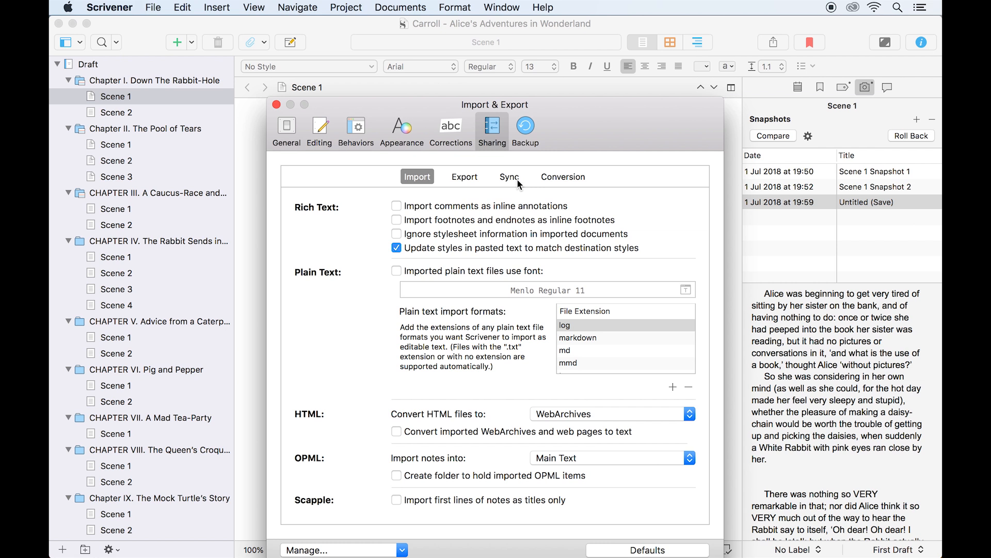
pyautogui.click(509, 176)
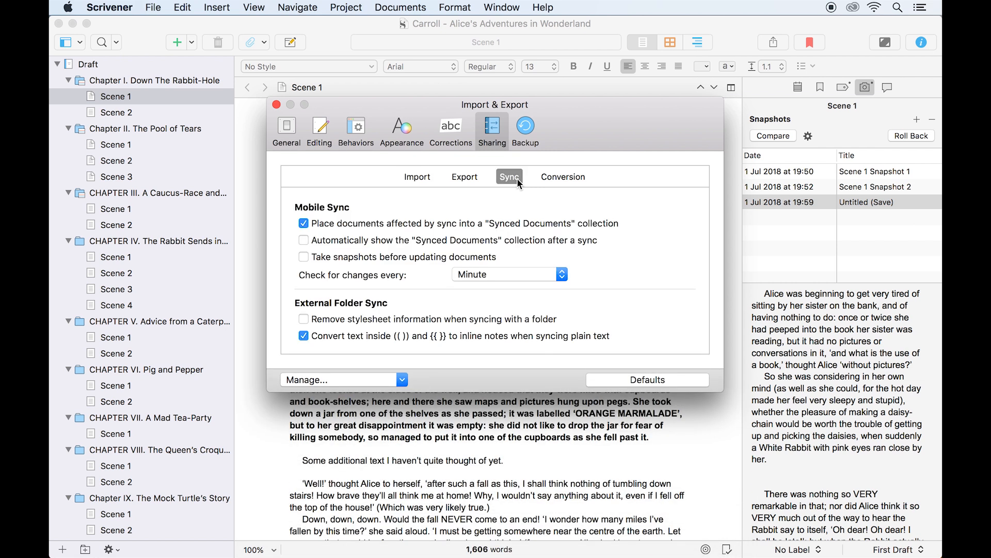
pyautogui.moveTo(443, 268)
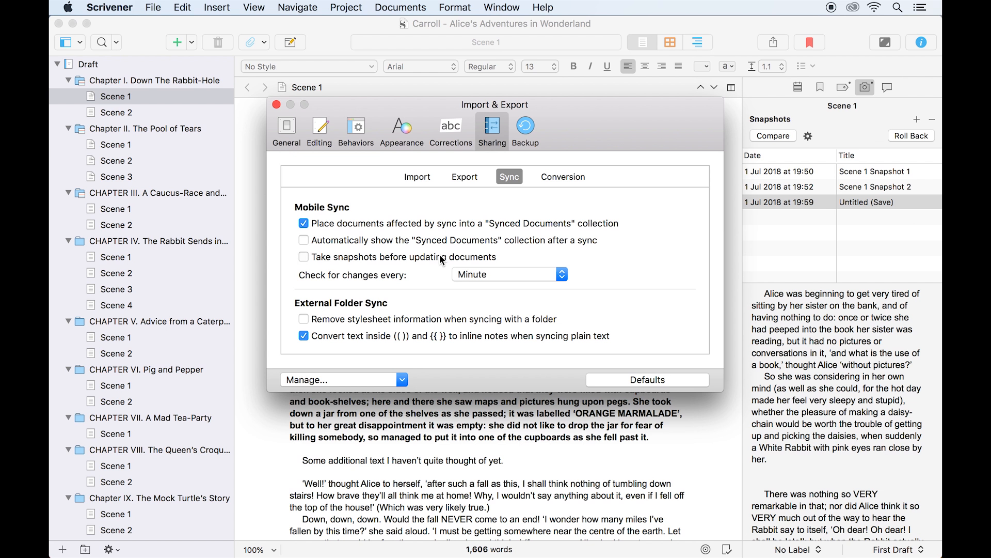
pyautogui.click(303, 257)
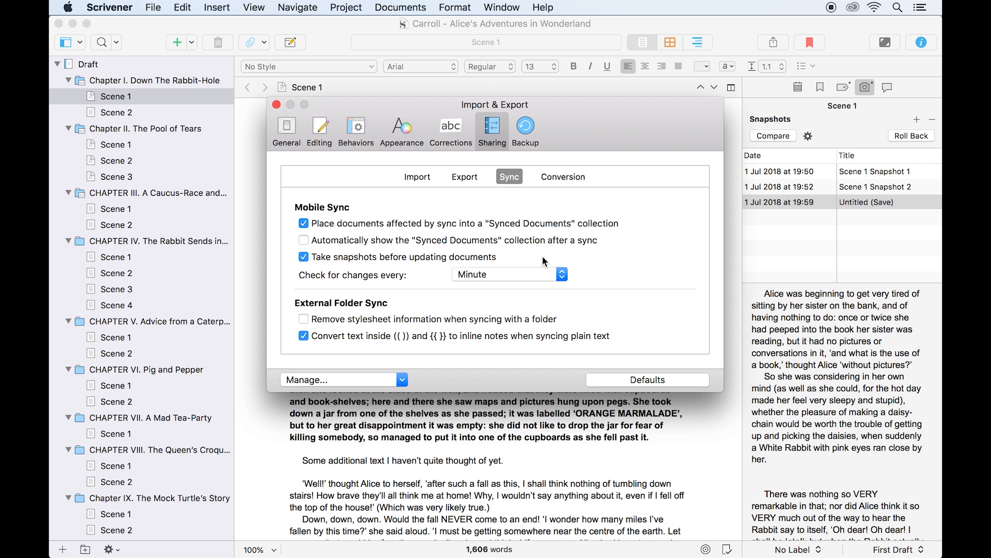